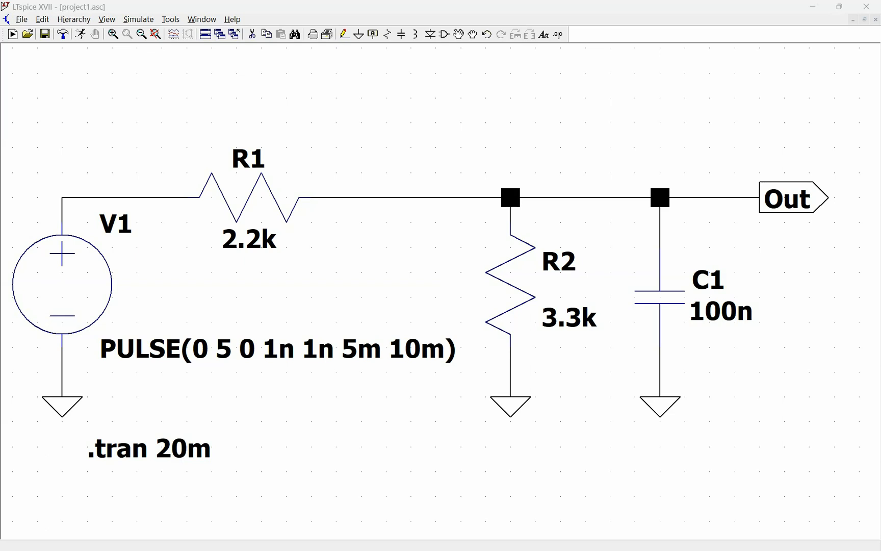
{"action": "mouse_move", "coordinate": [462, 397]}
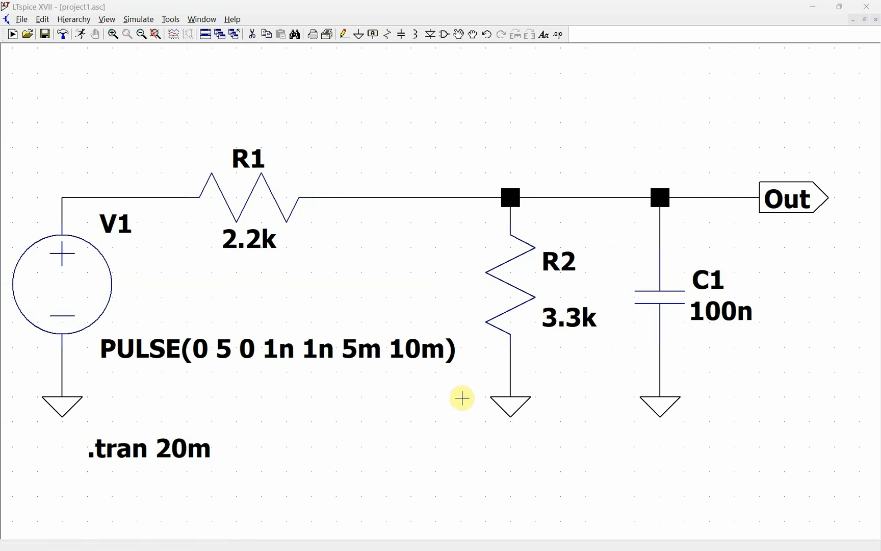
{"action": "mouse_move", "coordinate": [464, 401]}
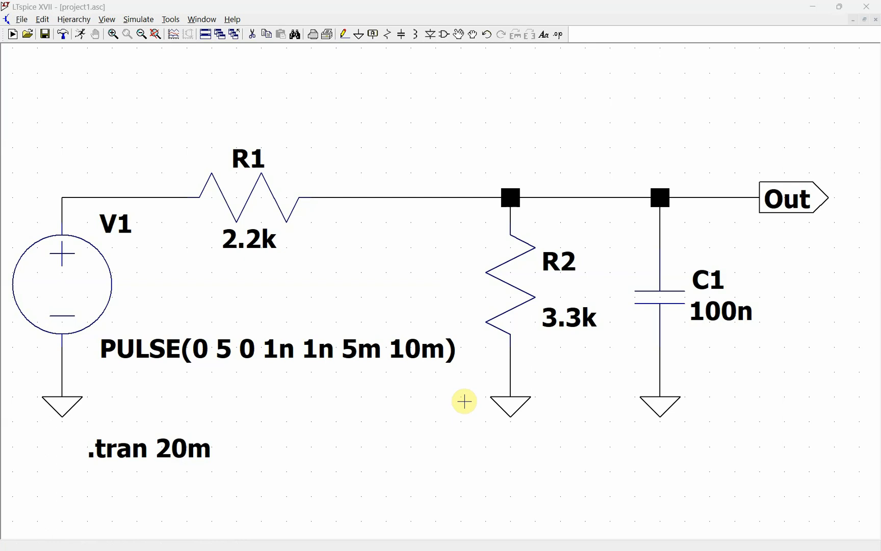
{"action": "mouse_move", "coordinate": [357, 216]}
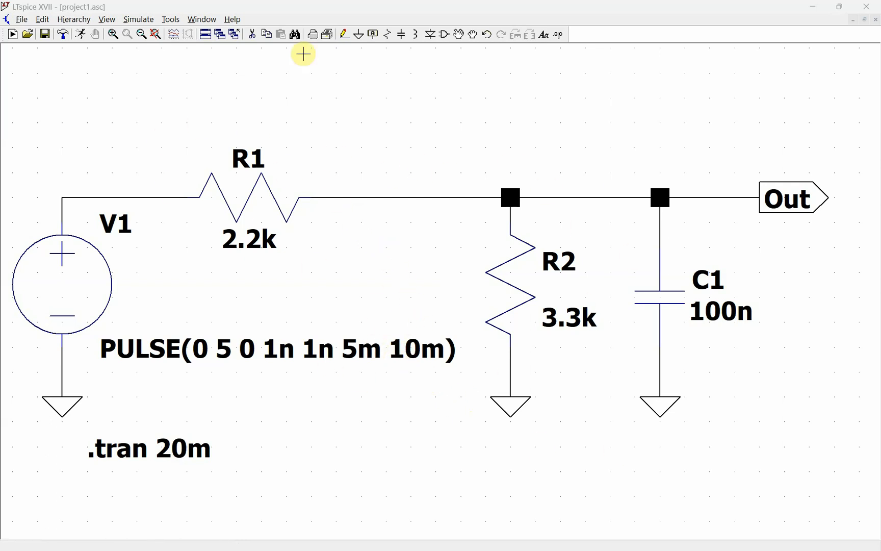
Run the transient simulation and plot V(out) on the waveform viewer
{"action": "left_click", "coordinate": [12, 34]}
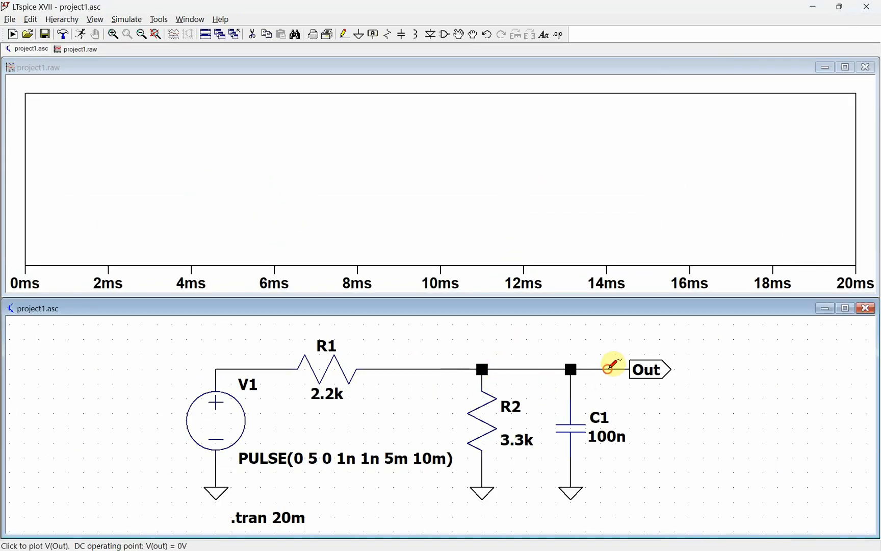
{"action": "left_click", "coordinate": [613, 370]}
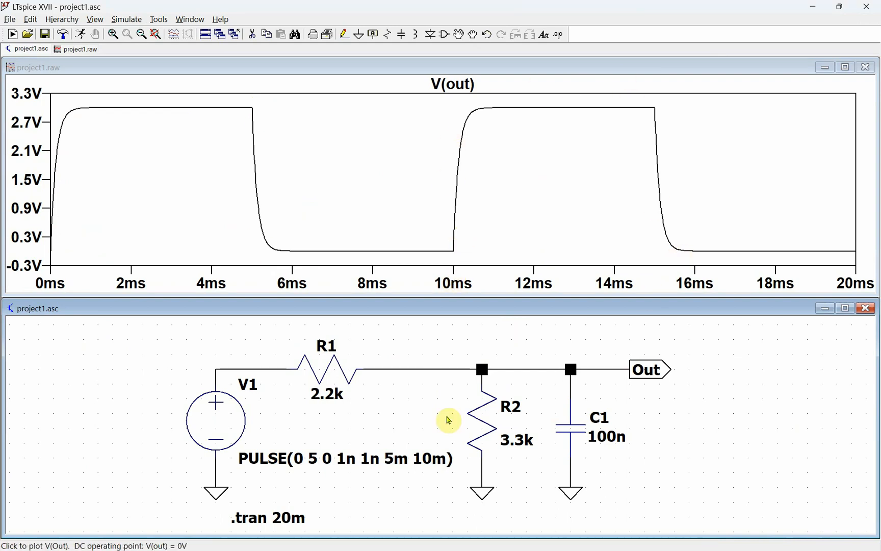
{"action": "mouse_move", "coordinate": [523, 387]}
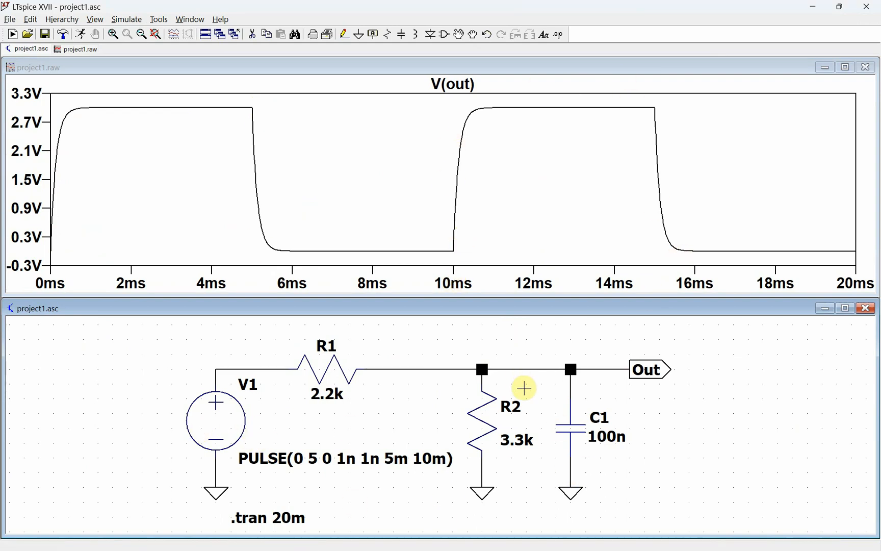
{"action": "mouse_move", "coordinate": [459, 243]}
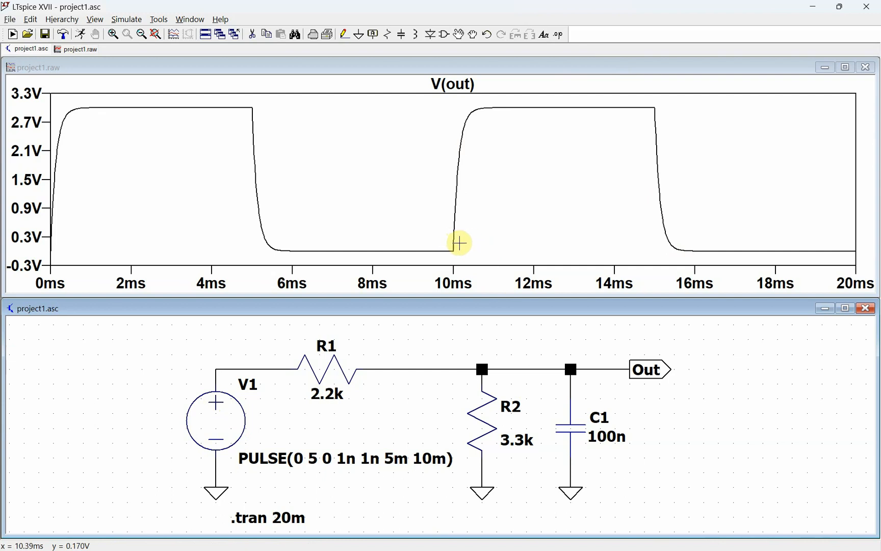
{"action": "mouse_move", "coordinate": [459, 249]}
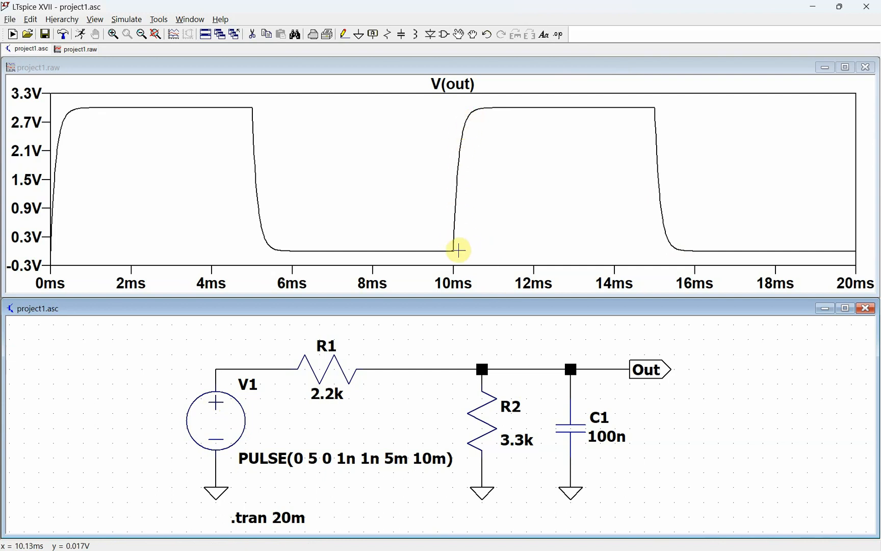
{"action": "mouse_move", "coordinate": [471, 206]}
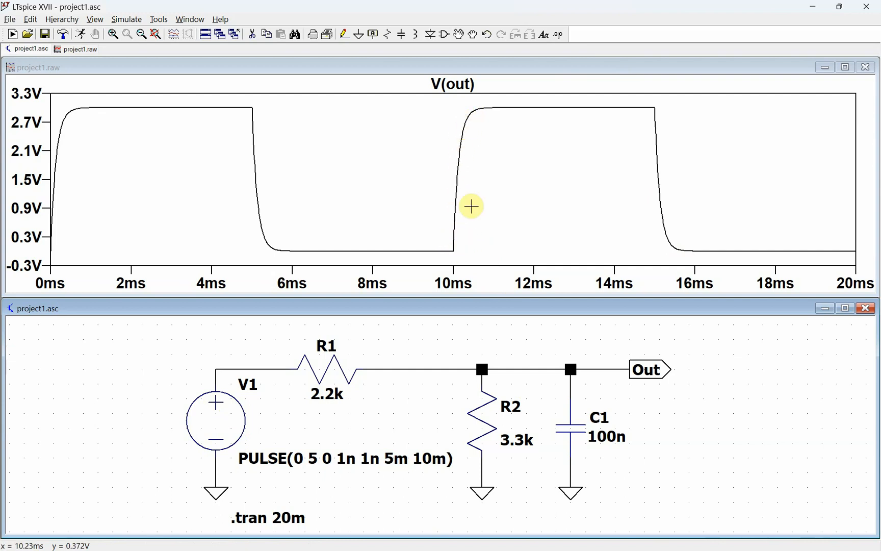
{"action": "mouse_move", "coordinate": [471, 142]}
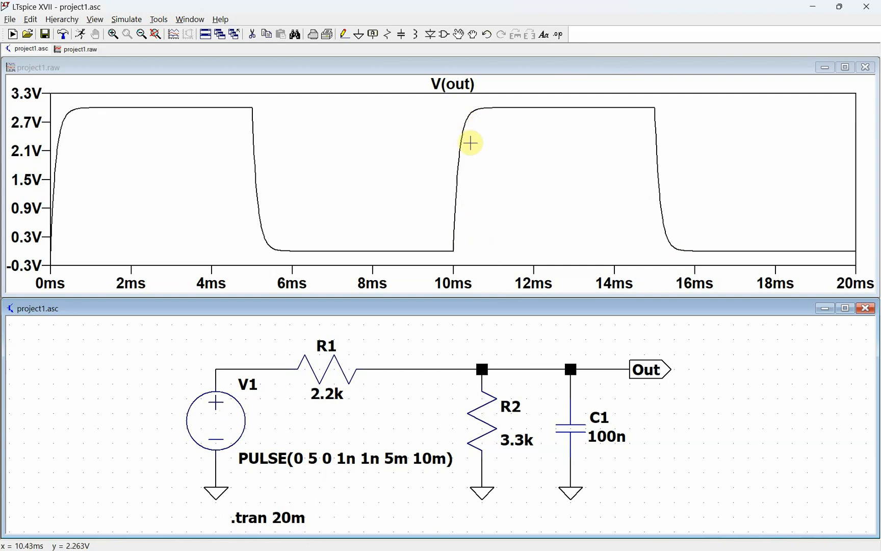
{"action": "mouse_move", "coordinate": [477, 315]}
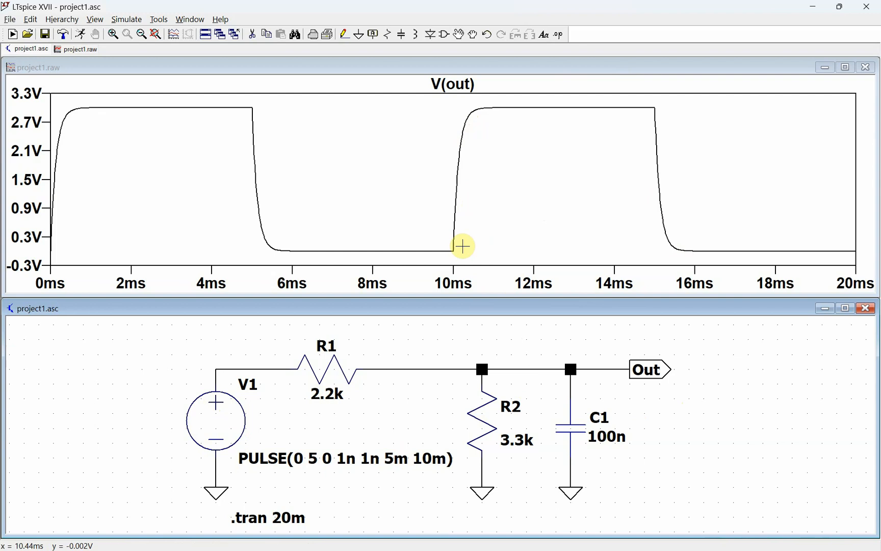
{"action": "mouse_move", "coordinate": [629, 106]}
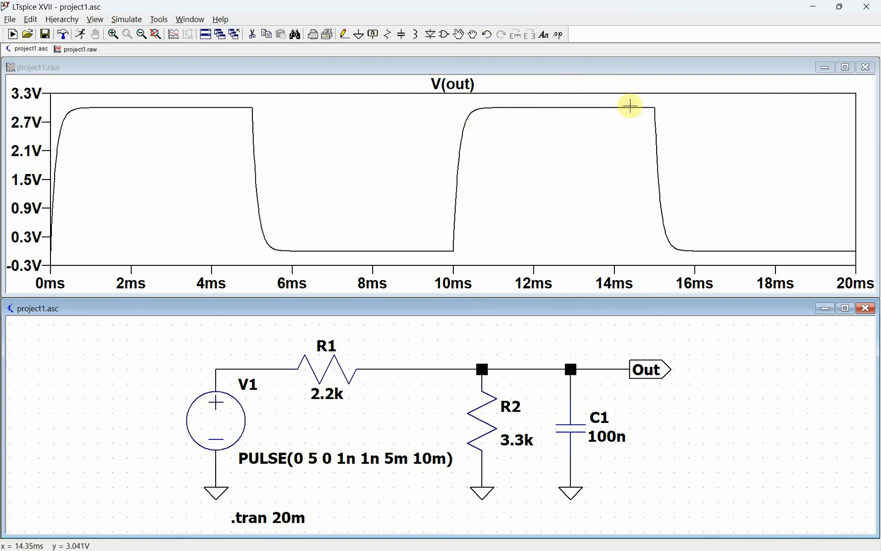
{"action": "mouse_move", "coordinate": [474, 507]}
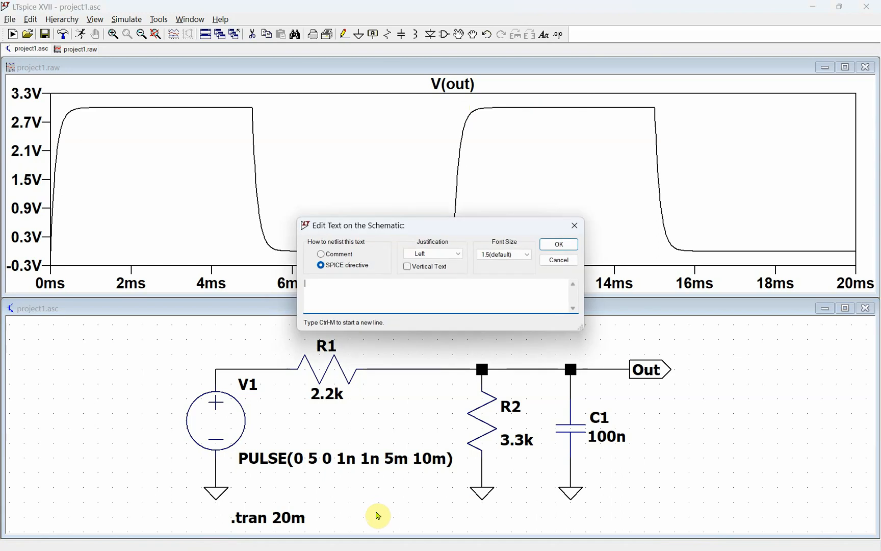
Write the directive .meas tran vmax max V(out) for the peak output voltage
{"action": "type", "text": ".meas tran"}
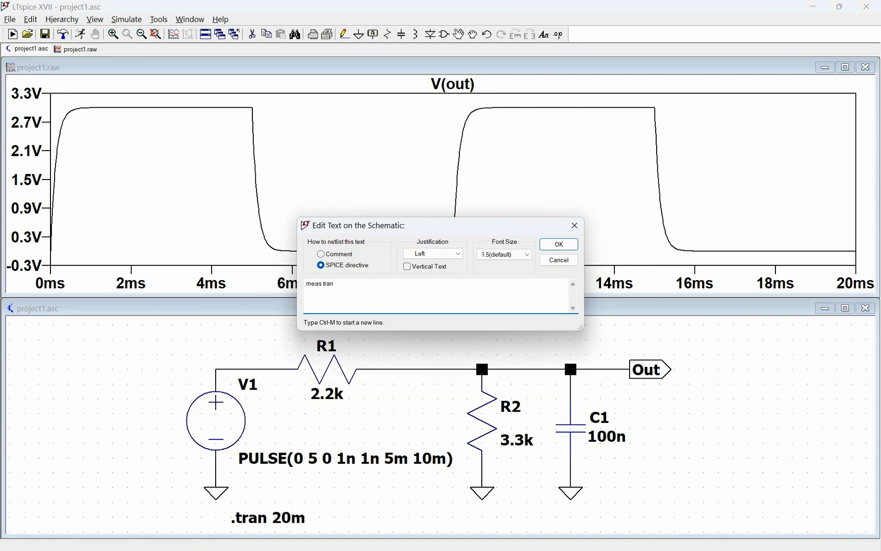
{"action": "type", "text": "vmax"}
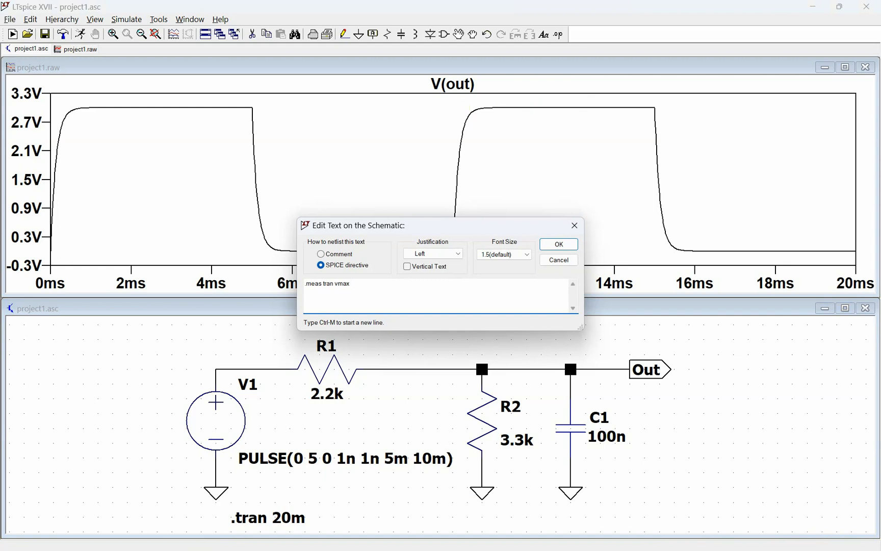
{"action": "type", "text": "max V"}
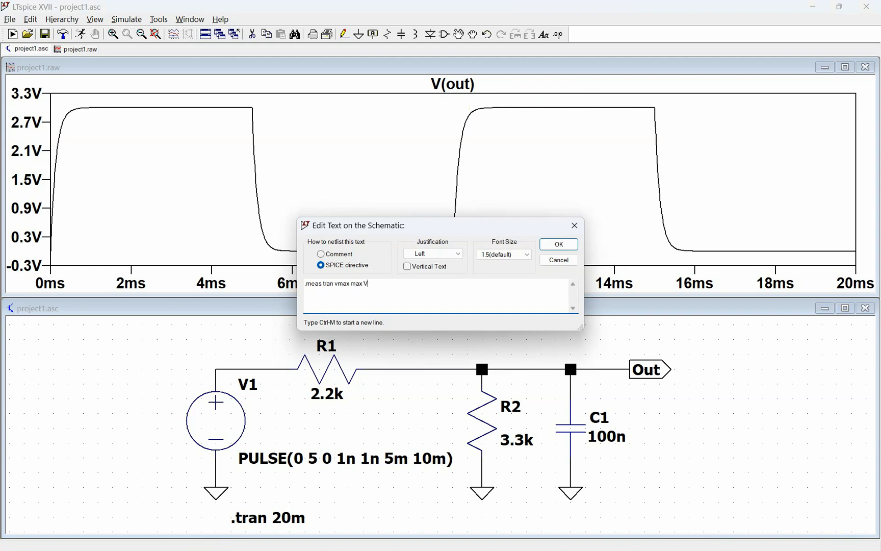
{"action": "type", "text": "(out)"}
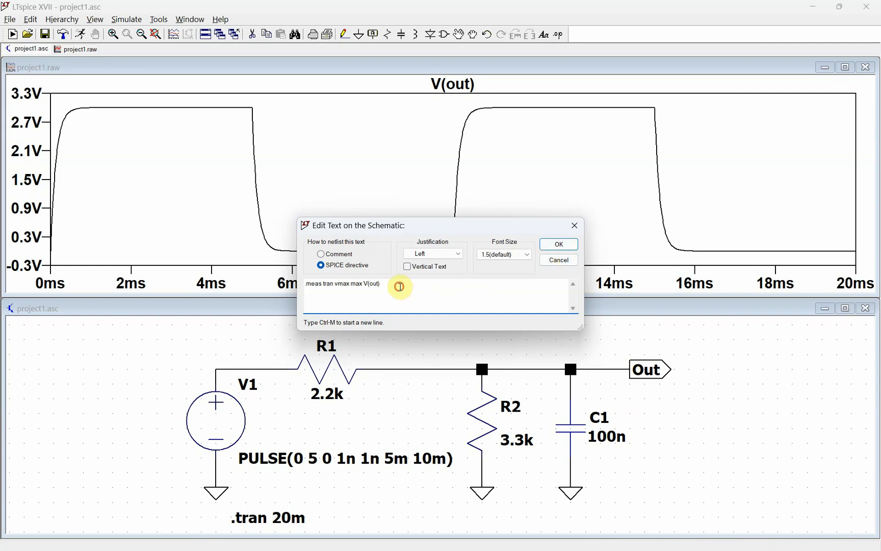
Add .meas tran t10 when V(out)=0.1*vmax and place both directives on the schematic
{"action": "left_click", "coordinate": [380, 284]}
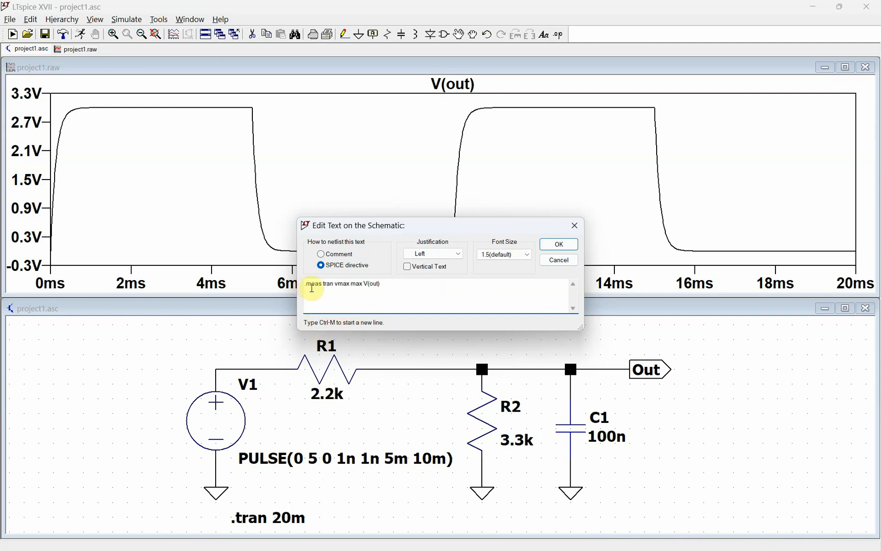
{"action": "type", "text": ".meas tr"}
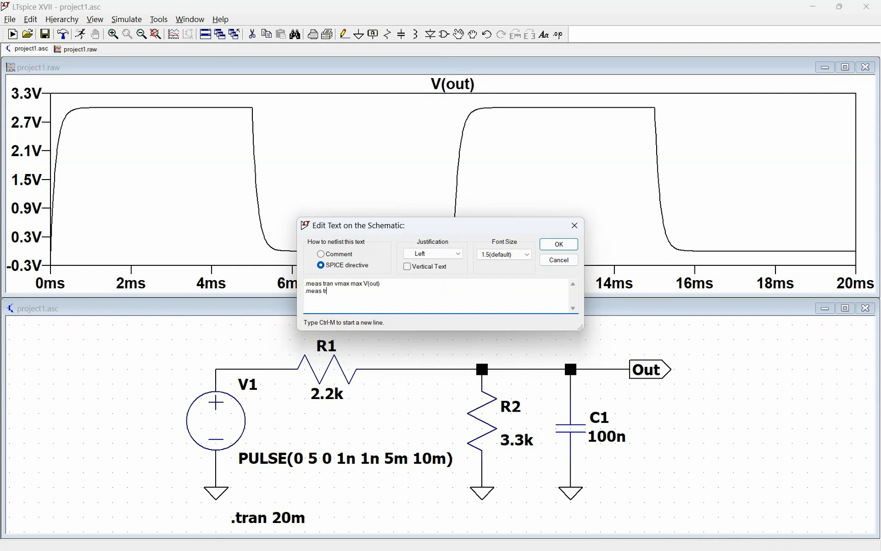
{"action": "type", "text": "an"}
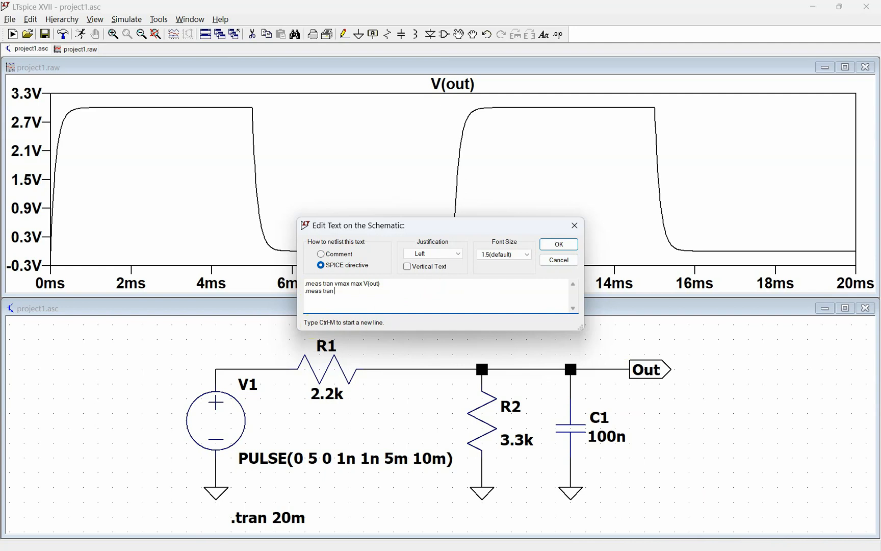
{"action": "type", "text": "10"}
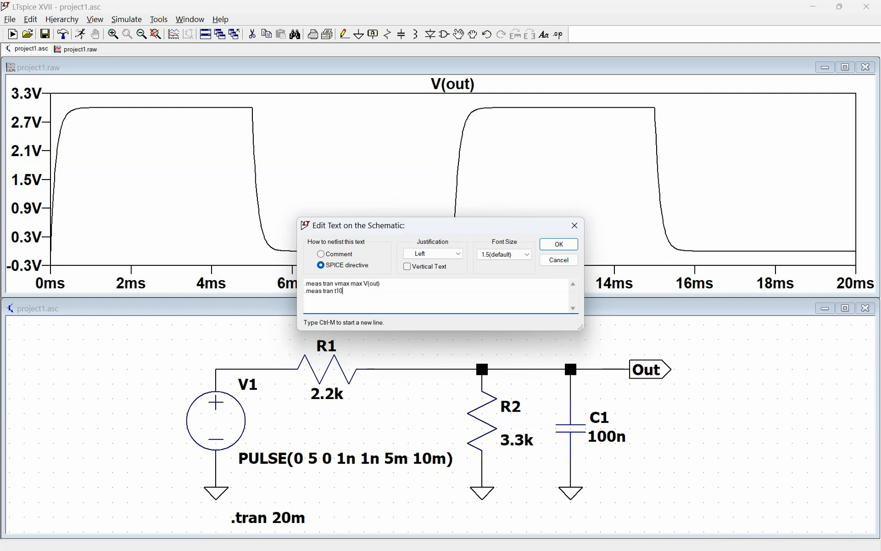
{"action": "type", "text": "wh"}
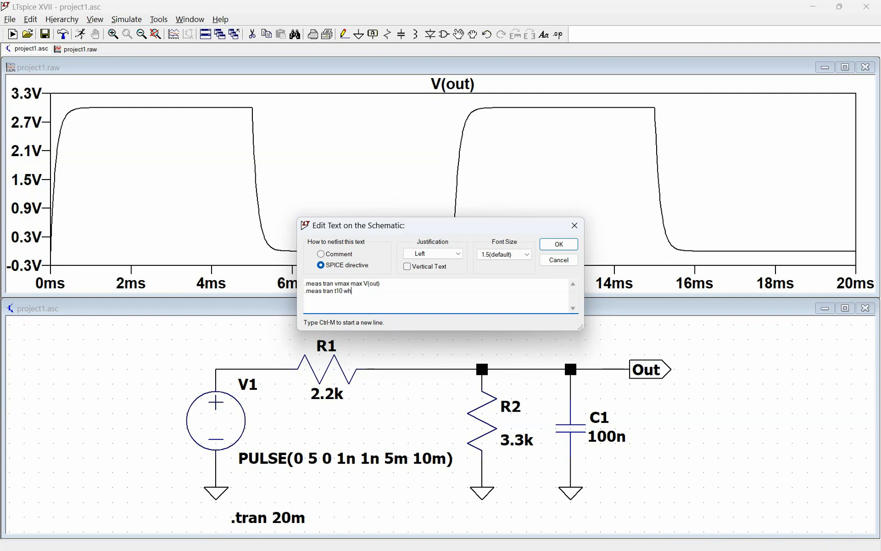
{"action": "type", "text": "en"}
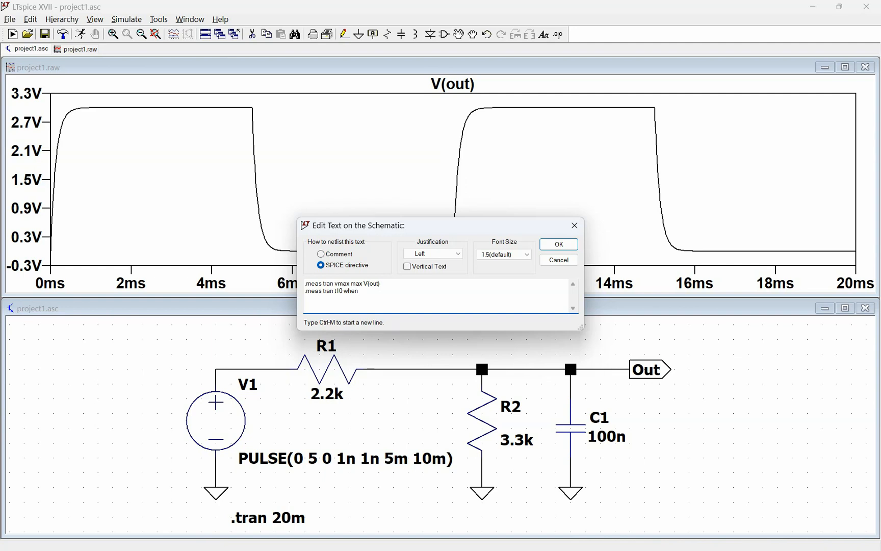
{"action": "type", "text": "V"}
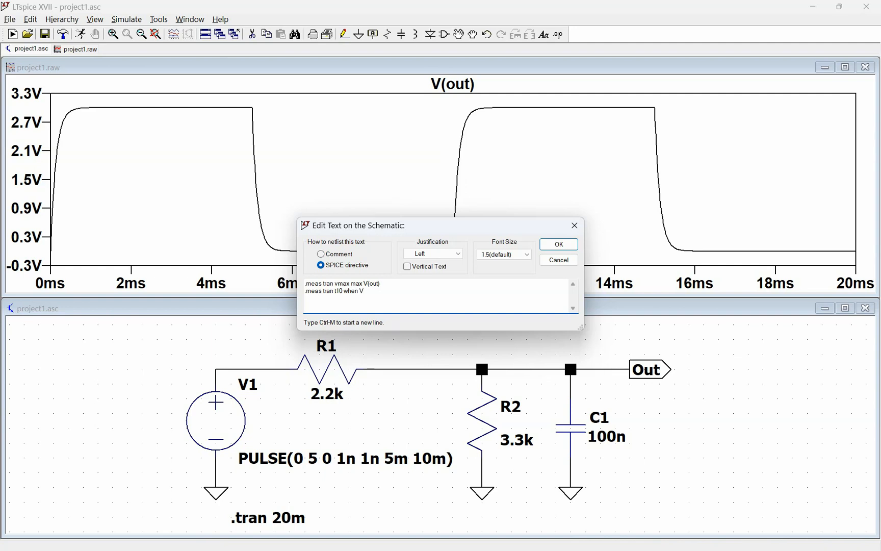
{"action": "type", "text": "(out"}
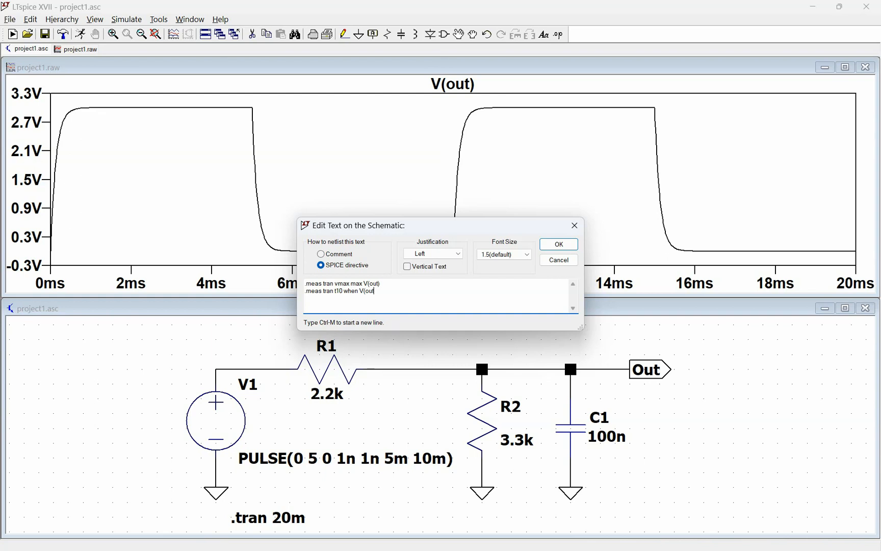
{"action": "type", "text": "=0.1"}
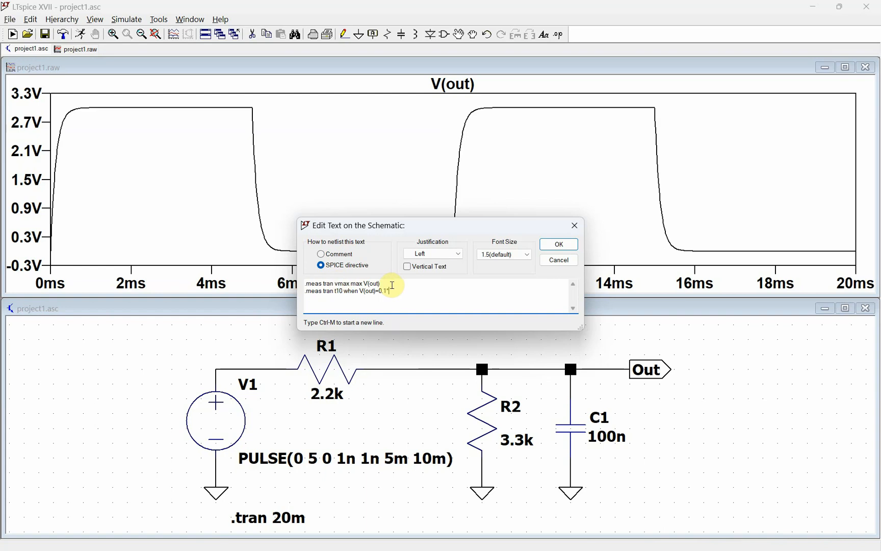
{"action": "type", "text": "*vmax"}
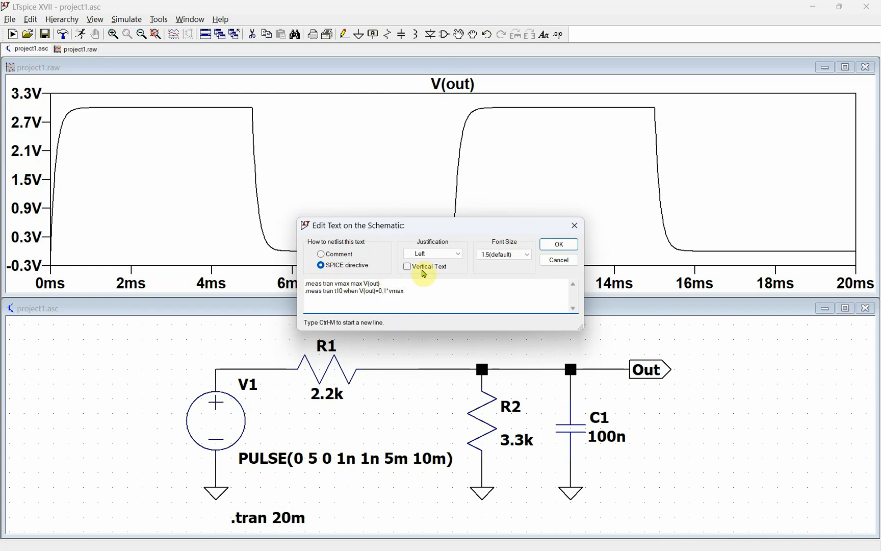
{"action": "left_click", "coordinate": [557, 244]}
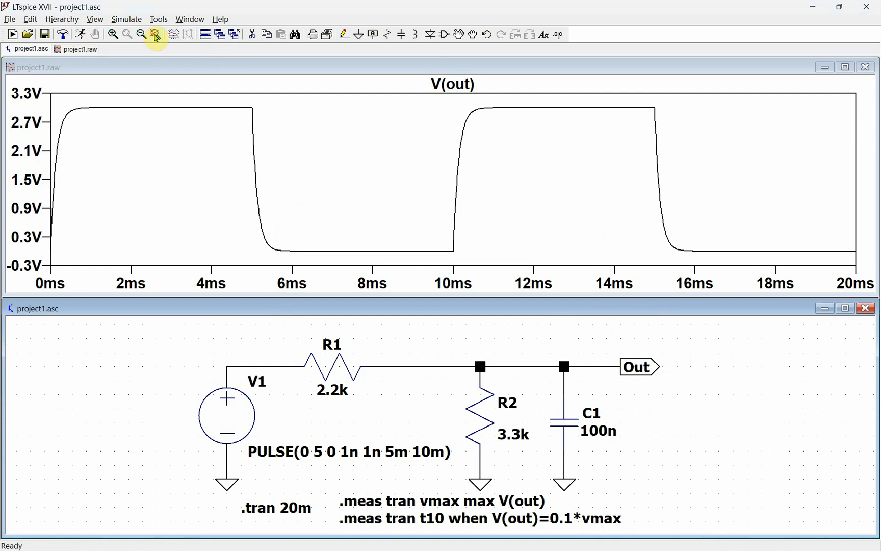
{"action": "mouse_move", "coordinate": [95, 18]}
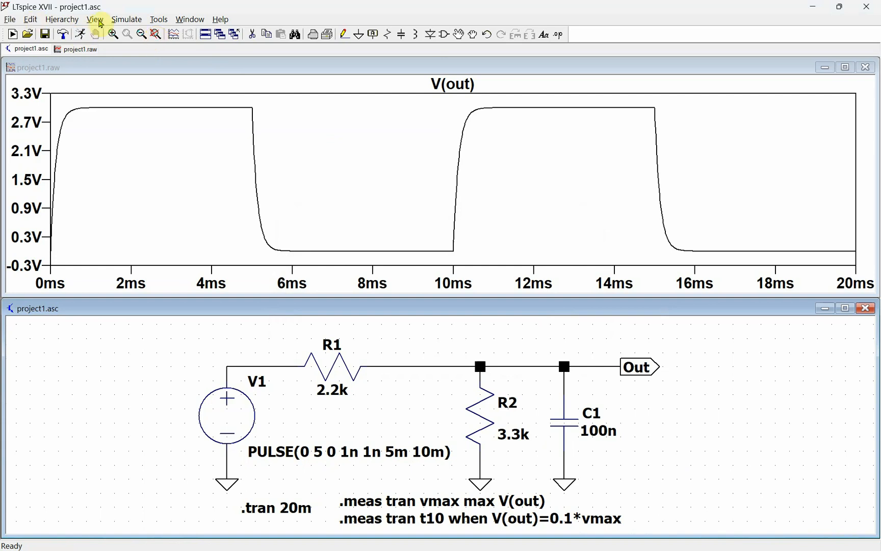
{"action": "left_click", "coordinate": [95, 19]}
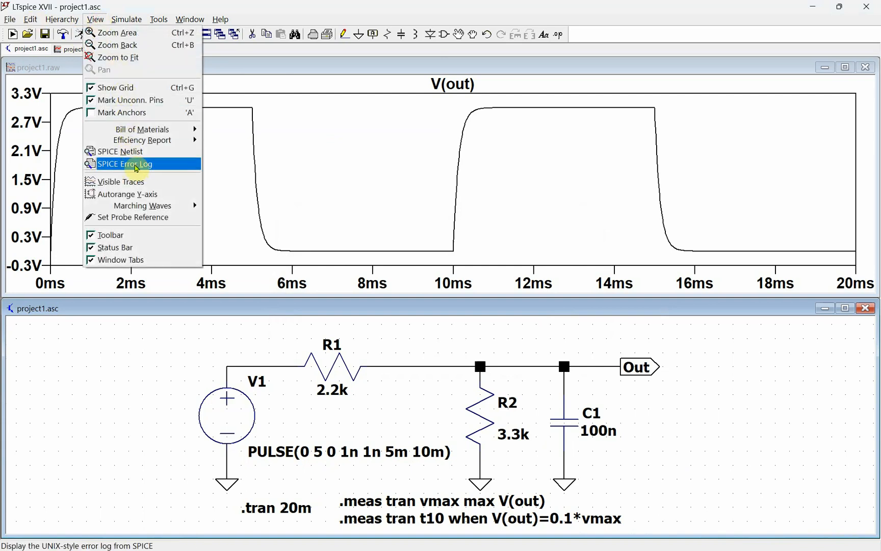
Read vmax = 3 and t10 ≈ 14.1 µs in the SPICE Error Log, then close it
{"action": "left_click", "coordinate": [124, 163]}
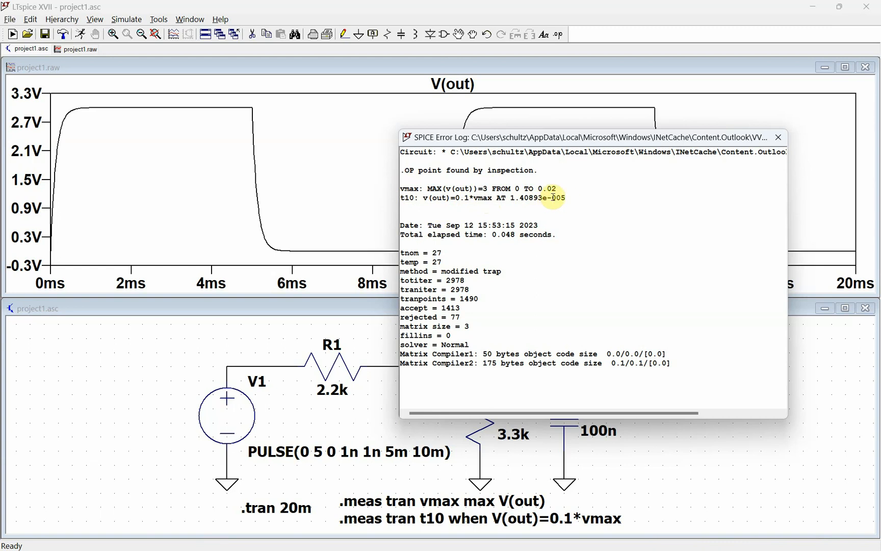
{"action": "mouse_move", "coordinate": [51, 215]}
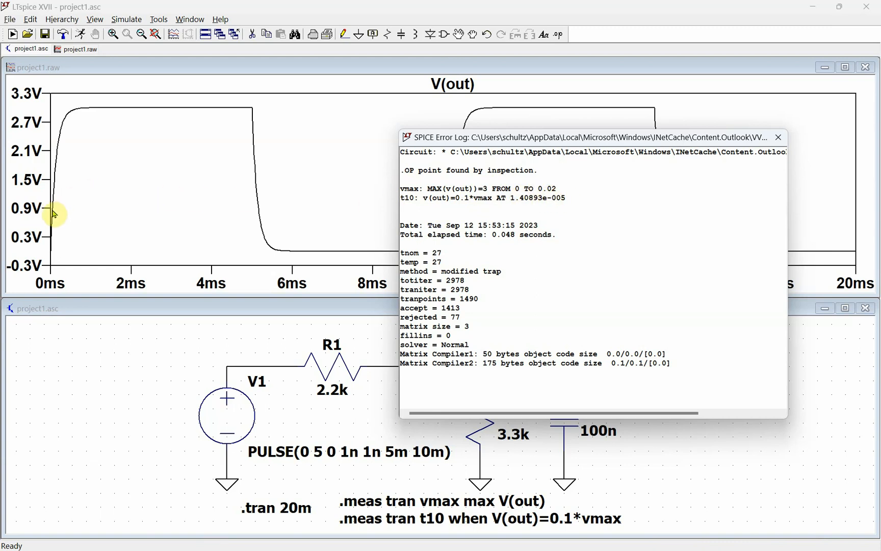
{"action": "mouse_move", "coordinate": [52, 246]}
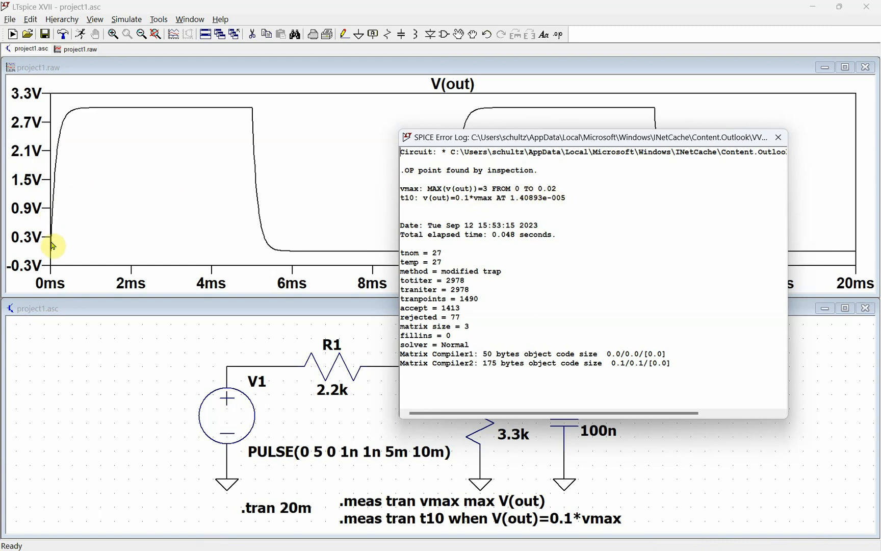
{"action": "left_click_drag", "start_coordinate": [584, 137], "coordinate": [658, 133]}
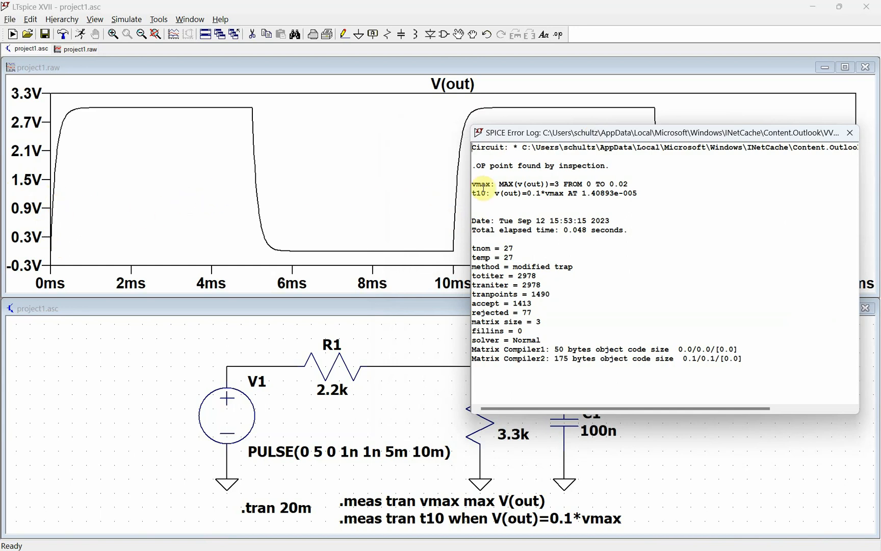
{"action": "left_click", "coordinate": [850, 132]}
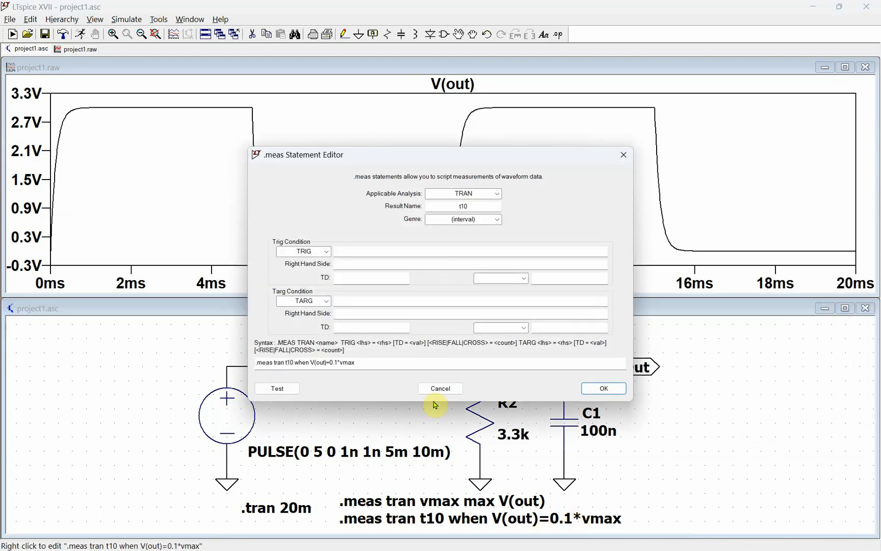
Append 'cross 3' to the t10 directive so it uses the third crossing of 0.1*vmax
{"action": "left_click", "coordinate": [440, 389]}
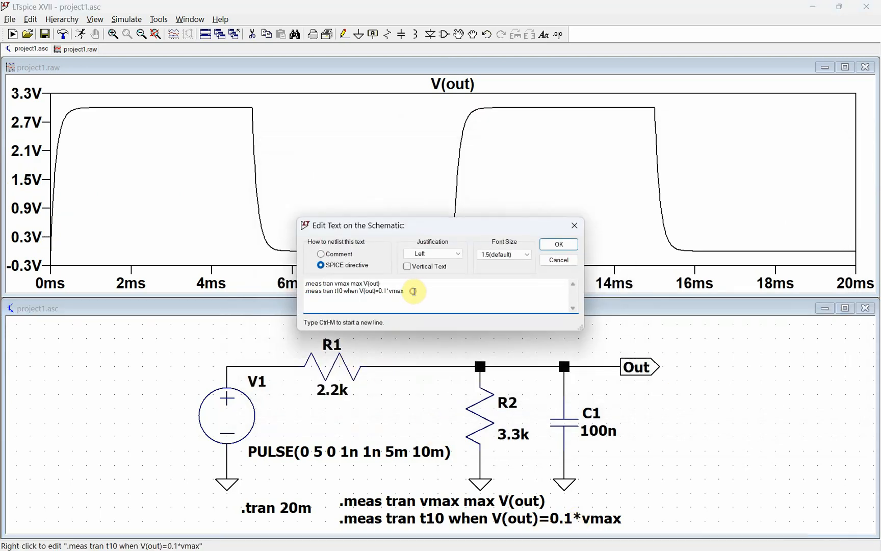
{"action": "type", "text": "cross"}
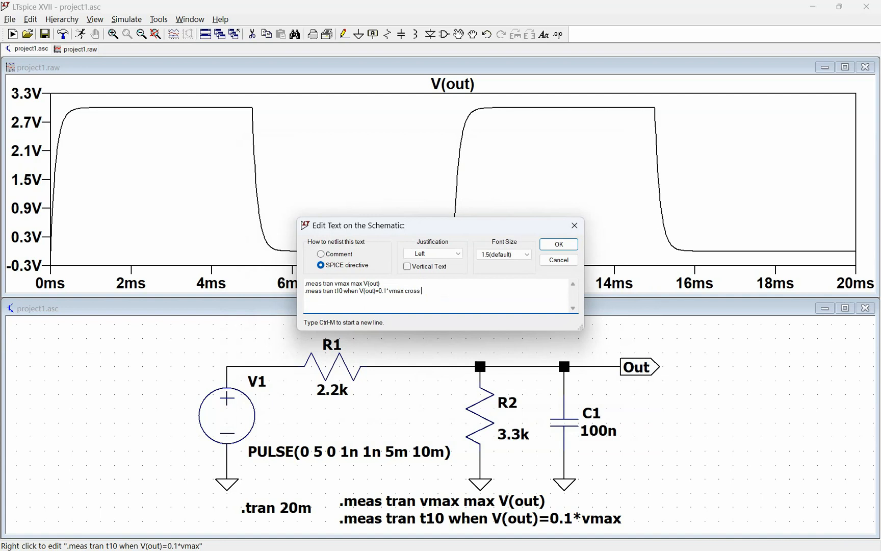
{"action": "type", "text": "3"}
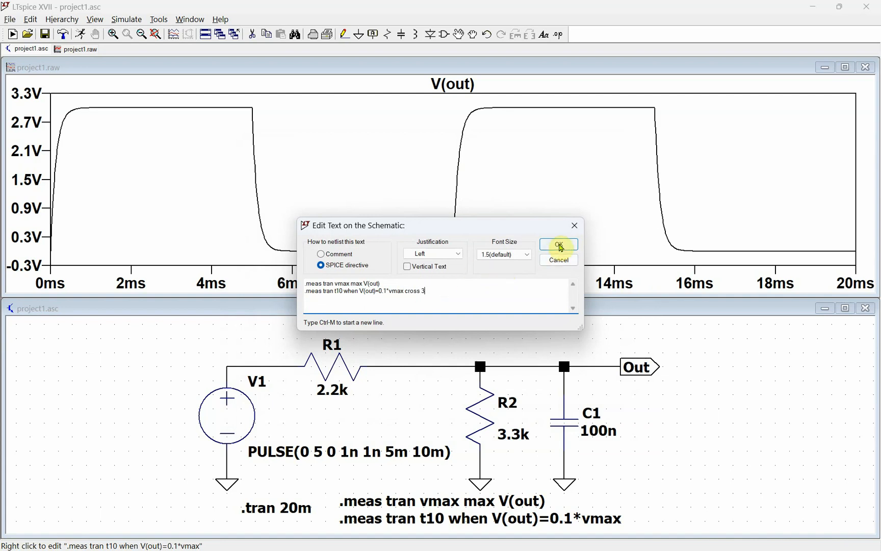
{"action": "left_click", "coordinate": [558, 245]}
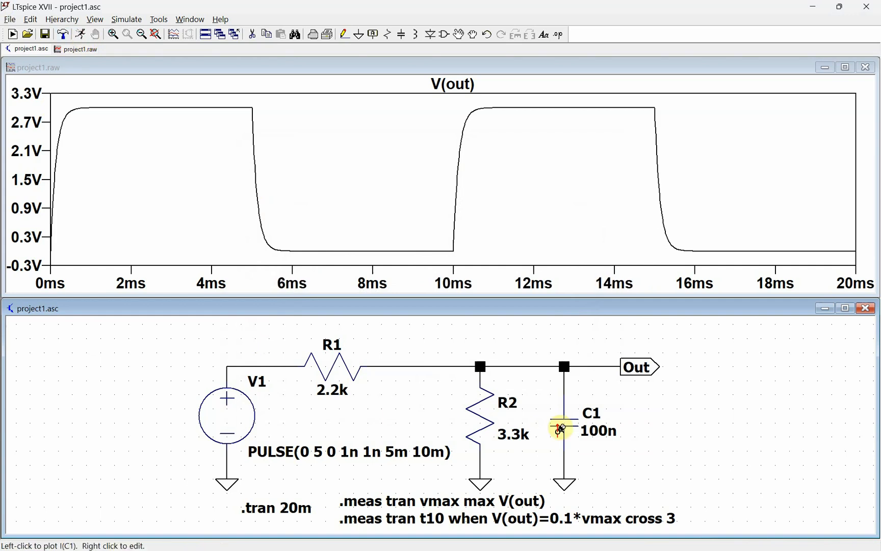
{"action": "mouse_move", "coordinate": [642, 431]}
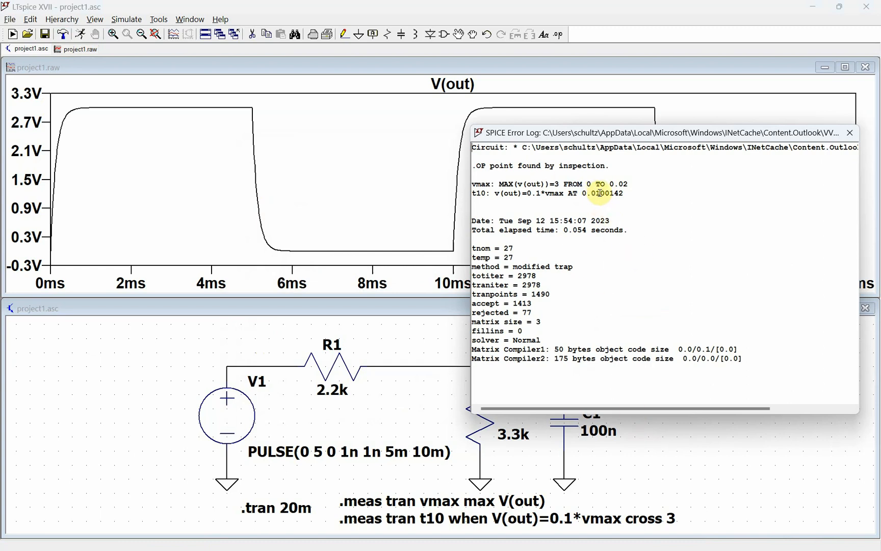
{"action": "mouse_move", "coordinate": [850, 134]}
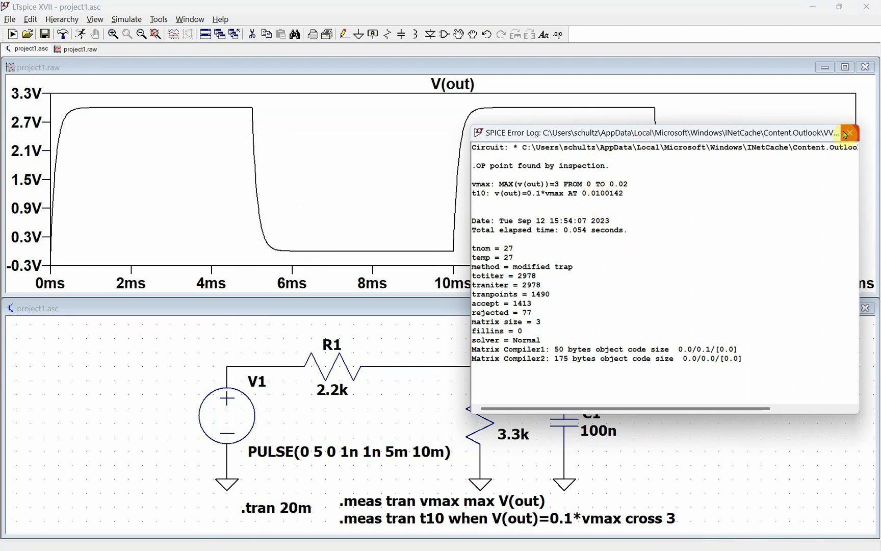
Verify t10 near 10 ms with a cursor on the V(out) trace, then reselect the t10 directive
{"action": "left_click", "coordinate": [849, 133]}
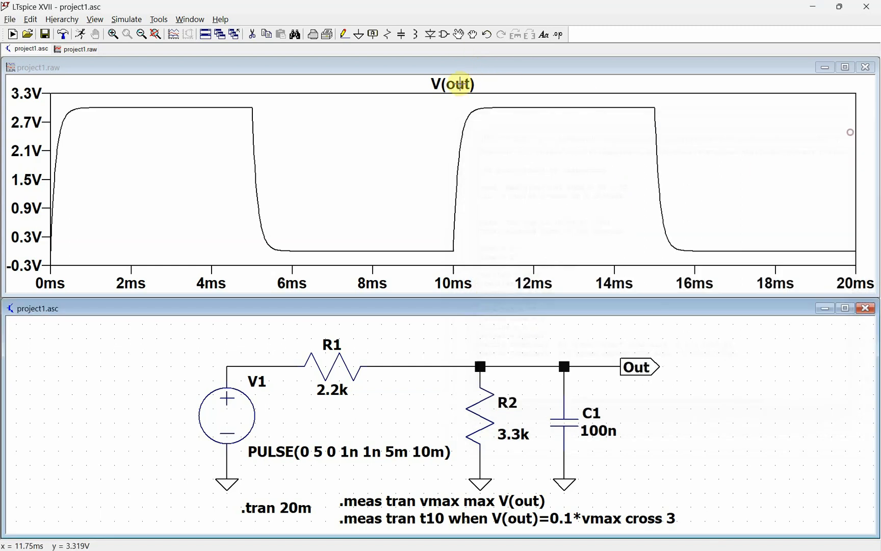
{"action": "left_click", "coordinate": [451, 85]}
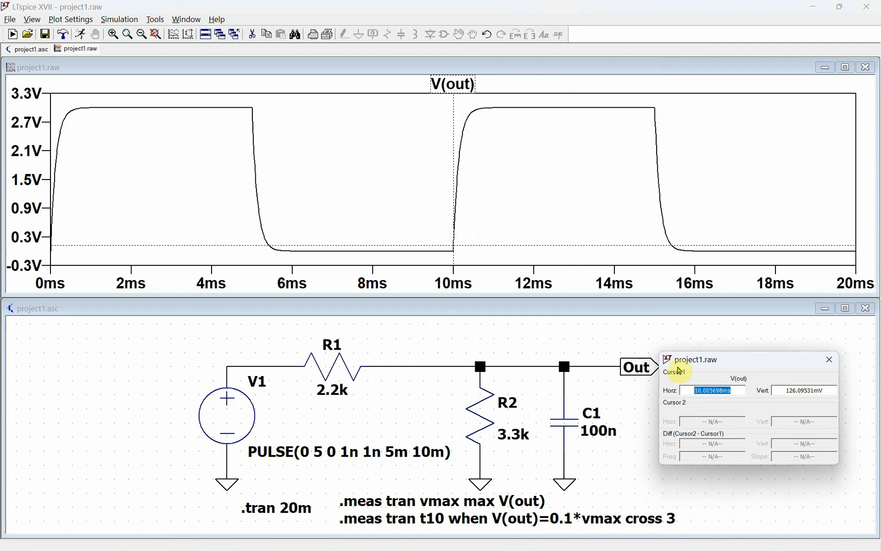
{"action": "left_click", "coordinate": [828, 359]}
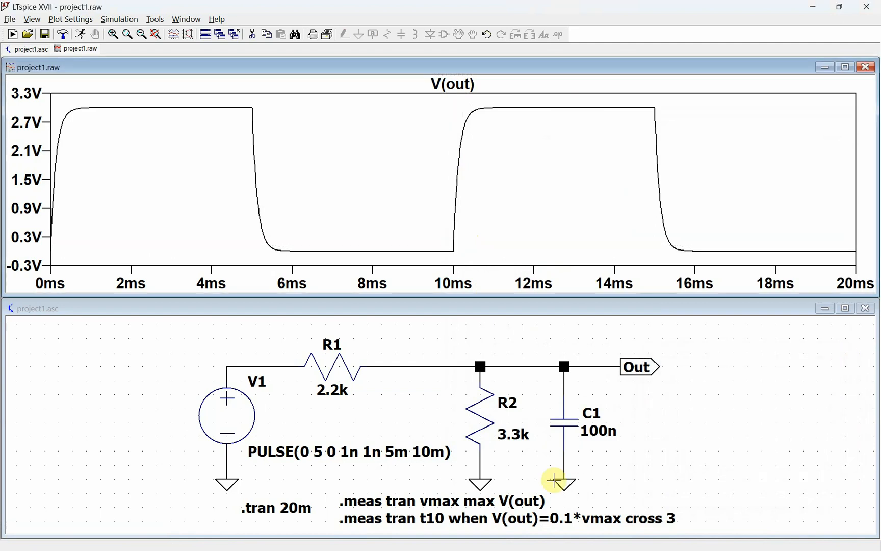
{"action": "double_click", "coordinate": [478, 519]}
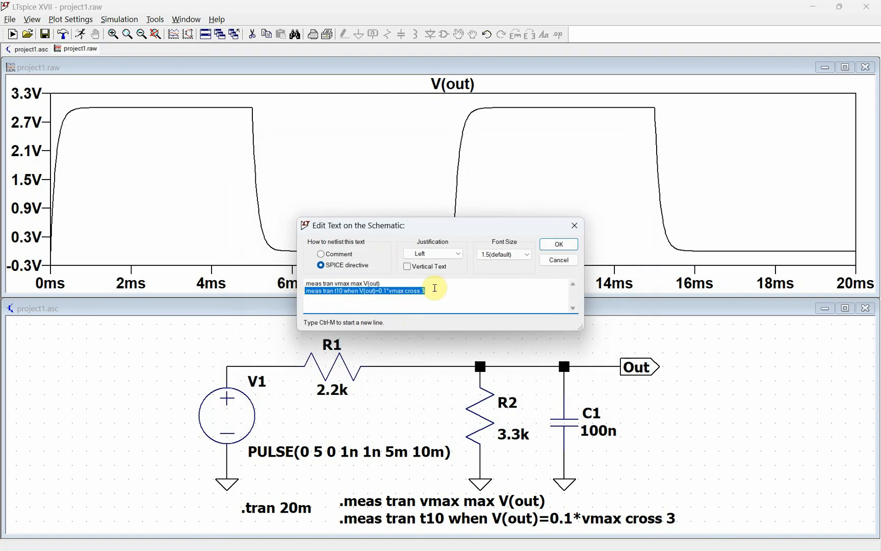
Leave the directives unchanged, recheck t10 = 0.0100142 s in the log, and dismiss an empty new directive
{"action": "left_click", "coordinate": [557, 244]}
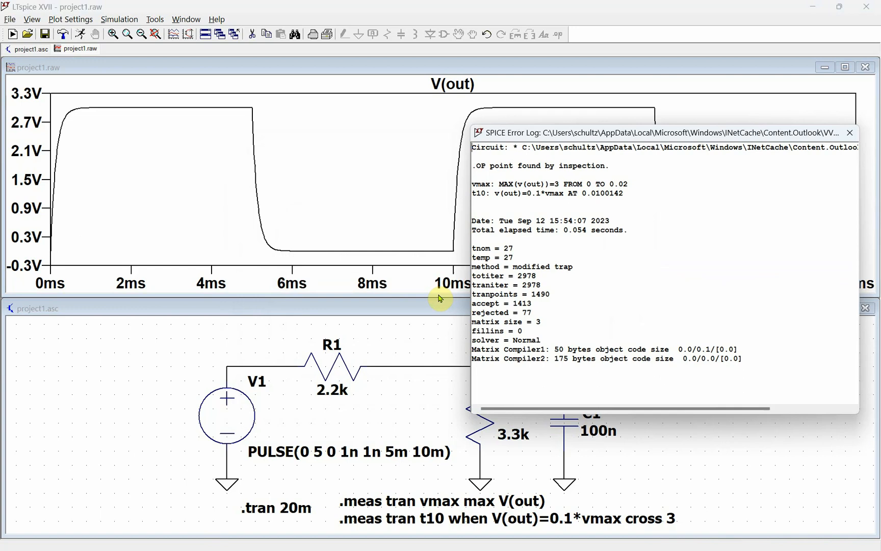
{"action": "left_click", "coordinate": [849, 133]}
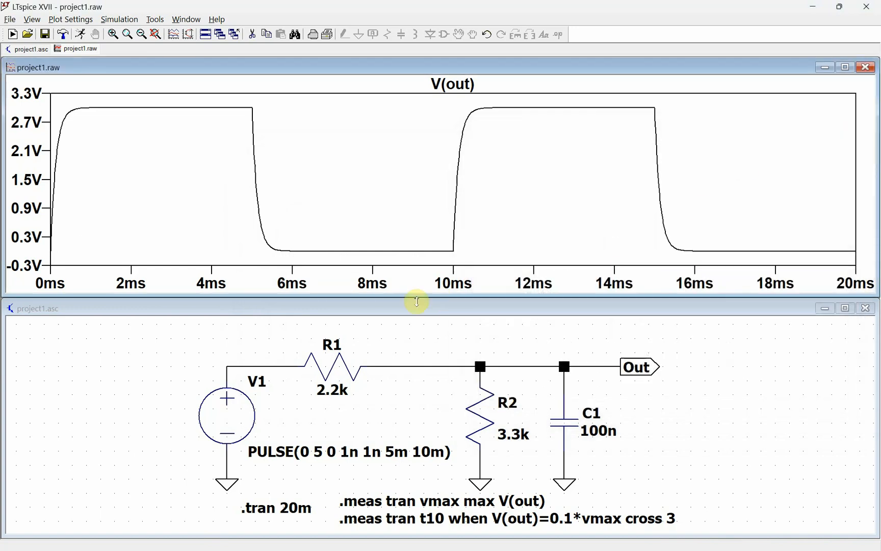
{"action": "mouse_move", "coordinate": [382, 365]}
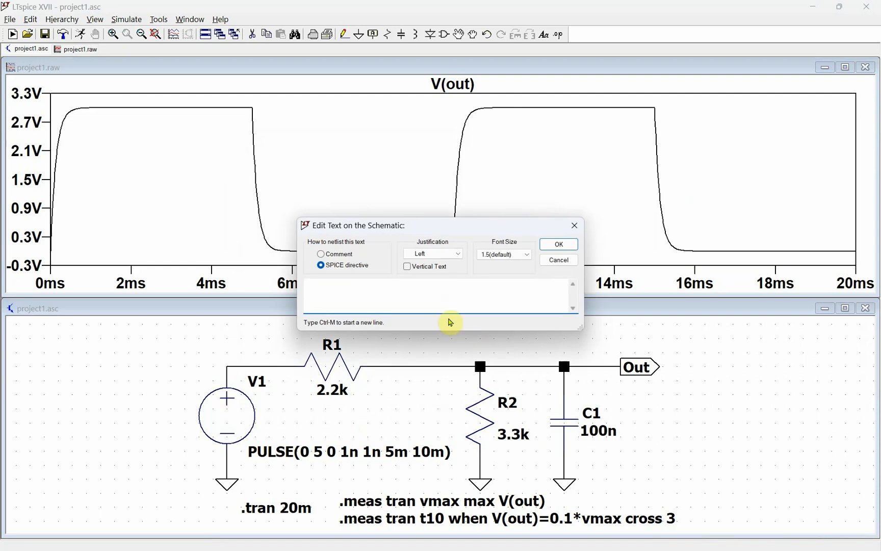
{"action": "left_click", "coordinate": [559, 244]}
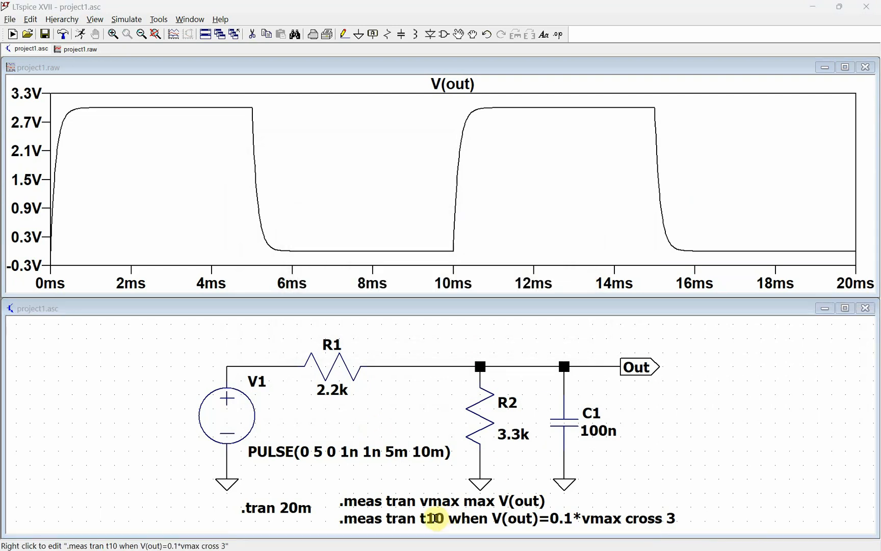
Duplicate the t10 line into .meas tran t90 when V(out)=0.9*vmax cross 3
{"action": "double_click", "coordinate": [436, 518]}
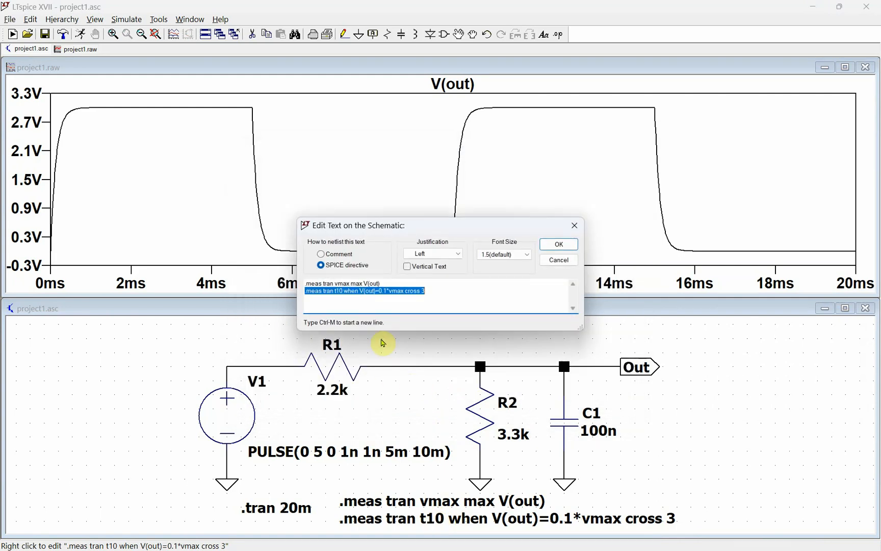
{"action": "left_click", "coordinate": [431, 291]}
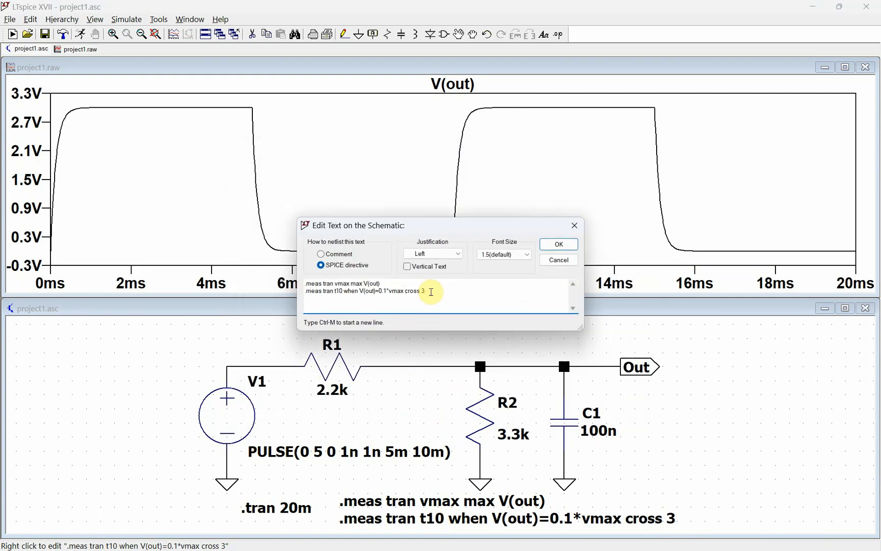
{"action": "triple_click", "coordinate": [364, 291]}
{"action": "type", "text": "meas tran t90 when V(out)=0.9*vmax cross 3"}
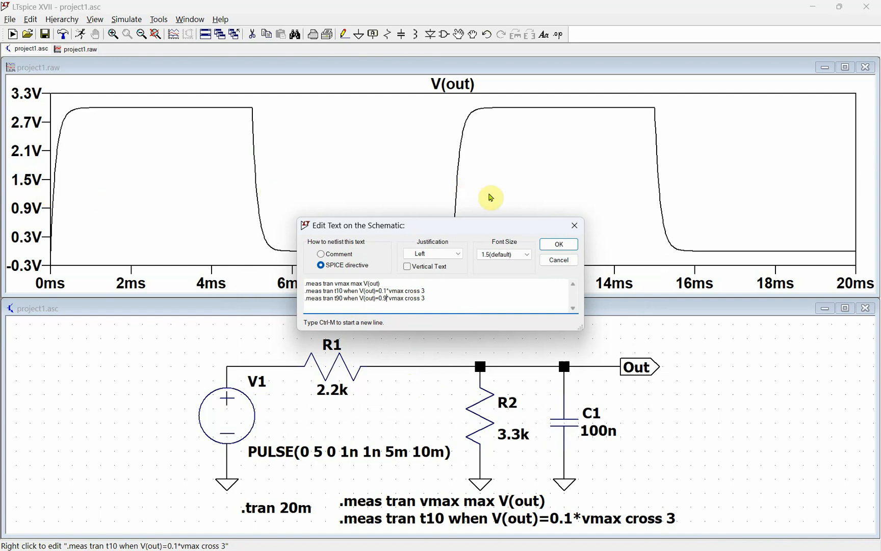
{"action": "mouse_move", "coordinate": [466, 134]}
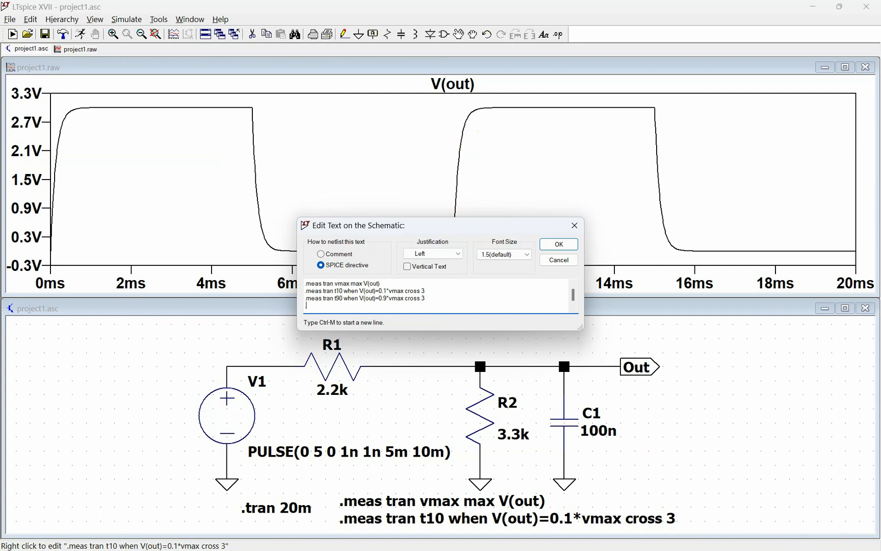
Add .meas trise param t90-t10 and confirm the four measurement directives
{"action": "type", "text": ".meas"}
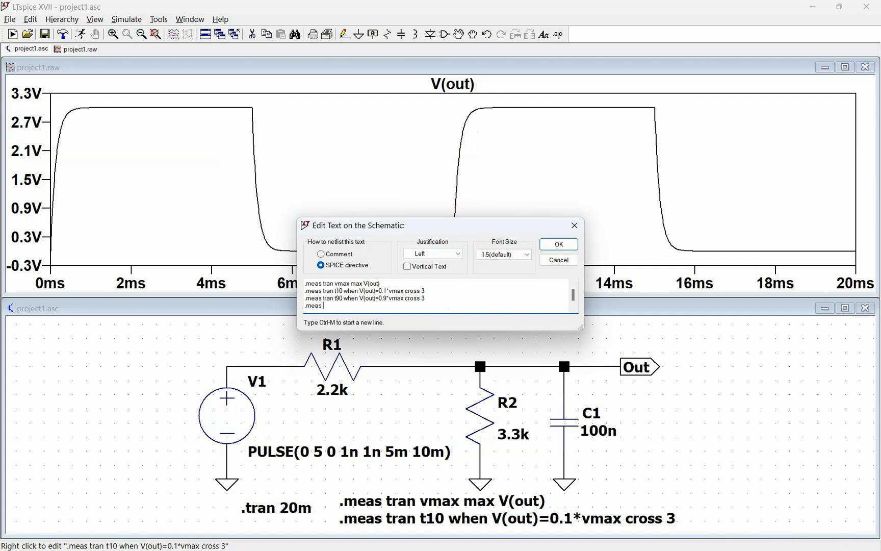
{"action": "type", "text": "tris"}
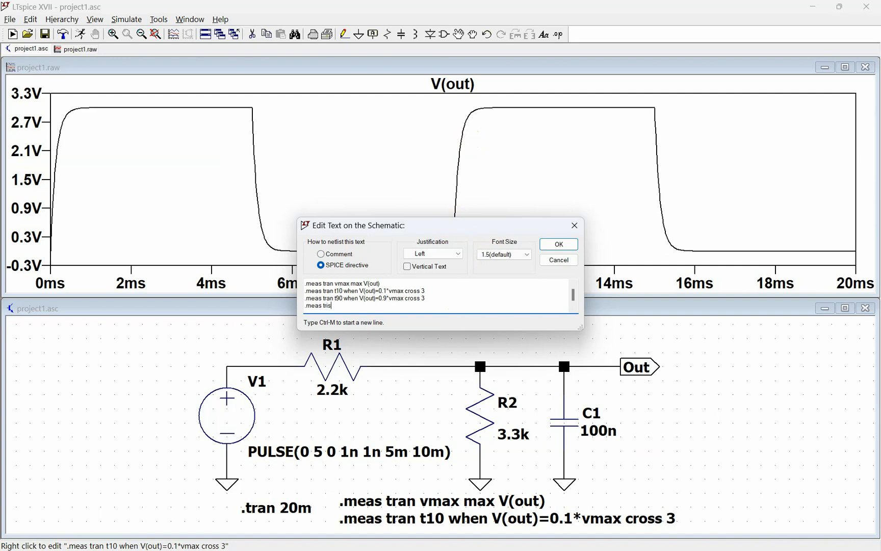
{"action": "type", "text": "se"}
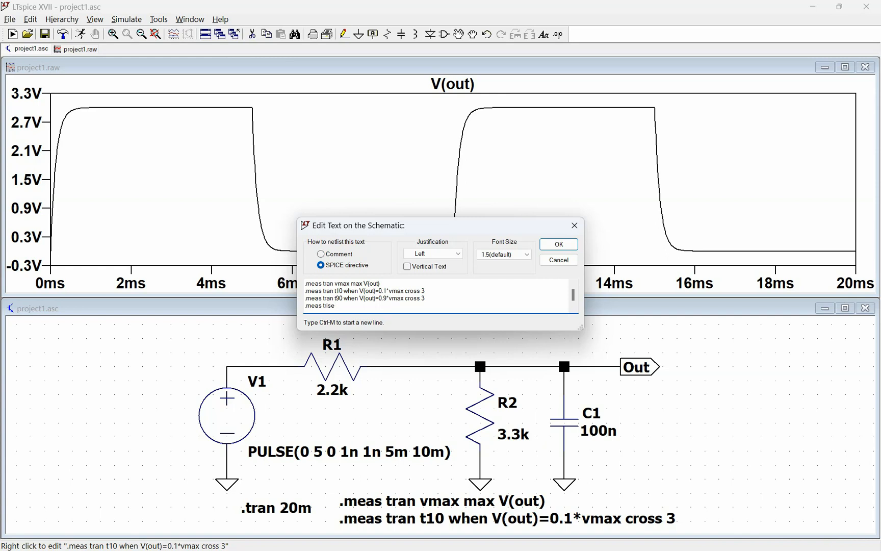
{"action": "type", "text": "param"}
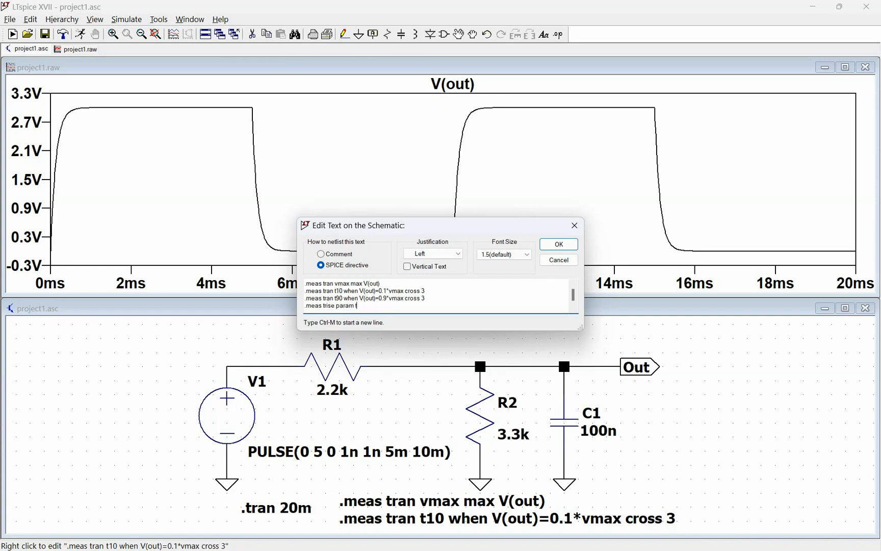
{"action": "type", "text": "t90-"}
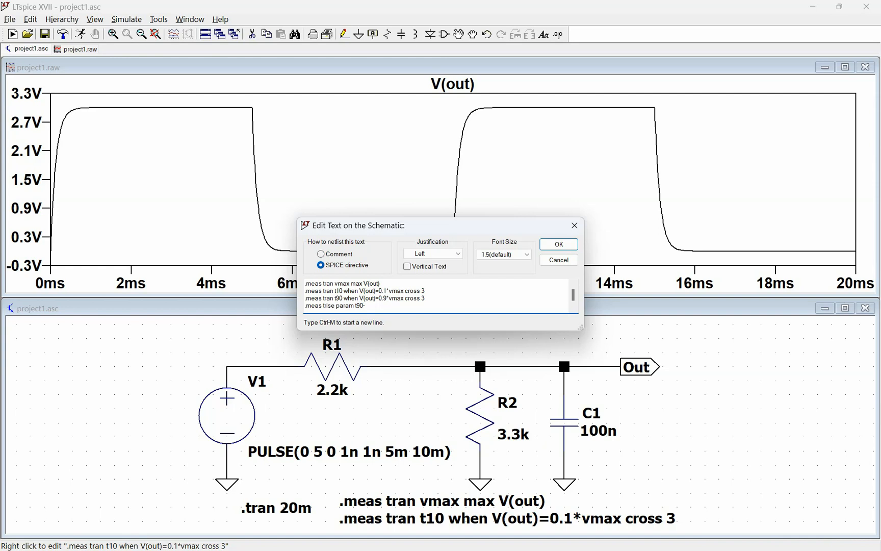
{"action": "type", "text": "-t10"}
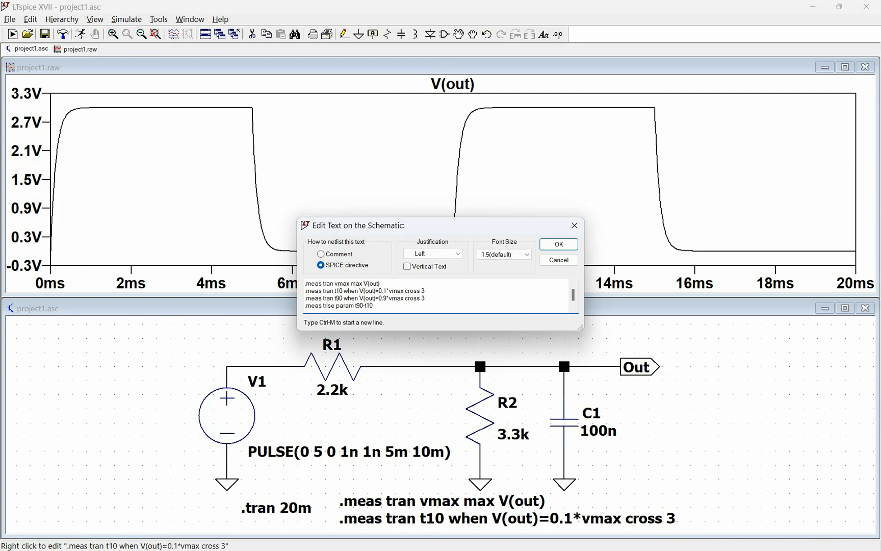
{"action": "left_click", "coordinate": [558, 244]}
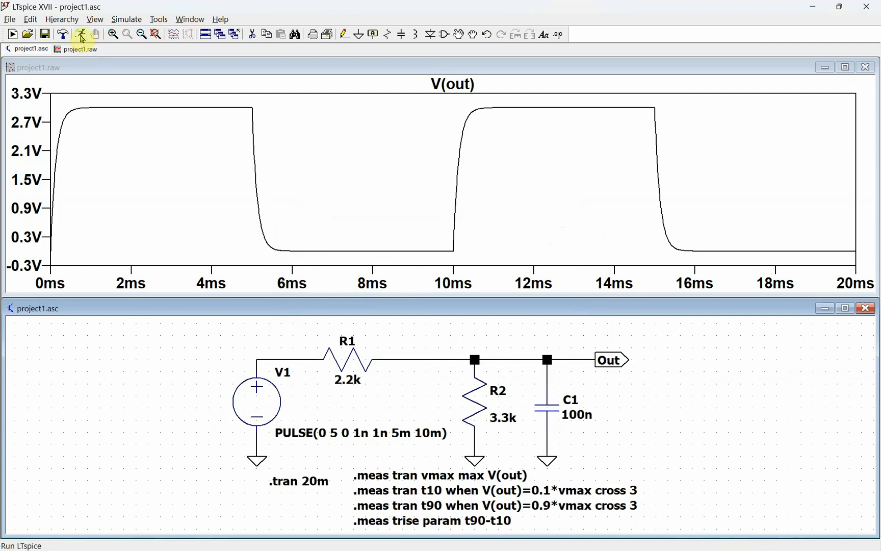
Rerun the simulation and read t90 = 0.0103045 s and trise ≈ 0.29 ms in the error log
{"action": "left_click", "coordinate": [81, 35]}
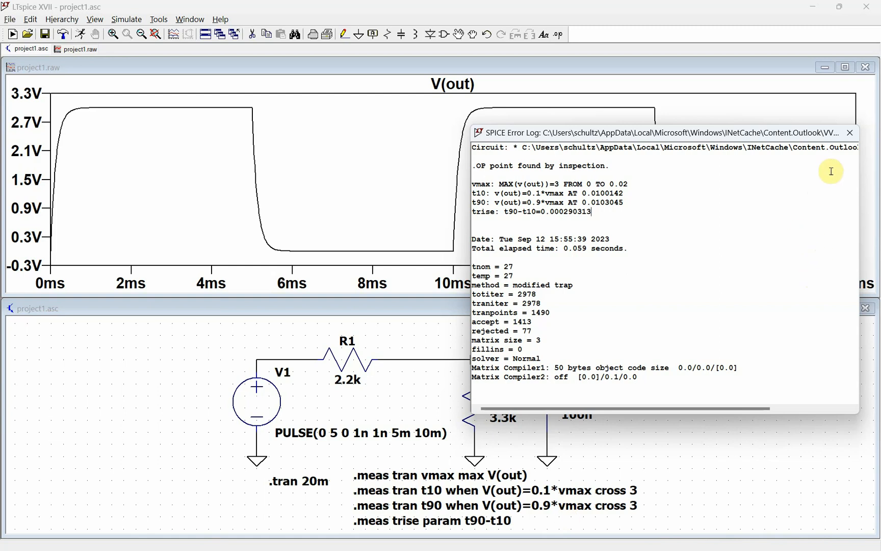
{"action": "mouse_move", "coordinate": [851, 133]}
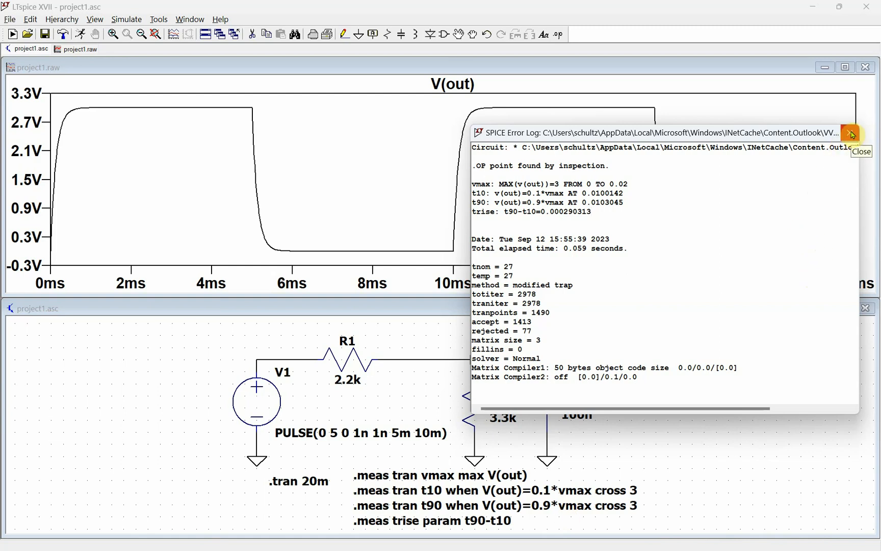
{"action": "left_click", "coordinate": [851, 133]}
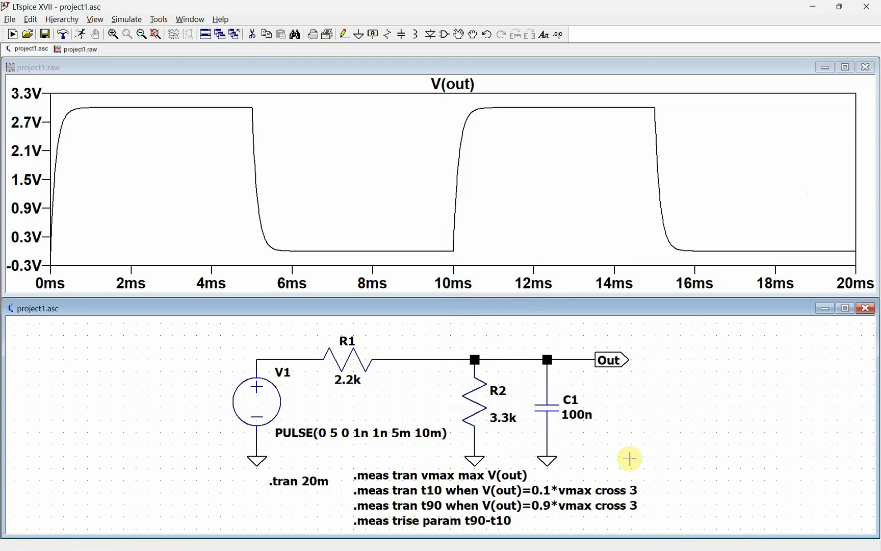
{"action": "mouse_move", "coordinate": [493, 505]}
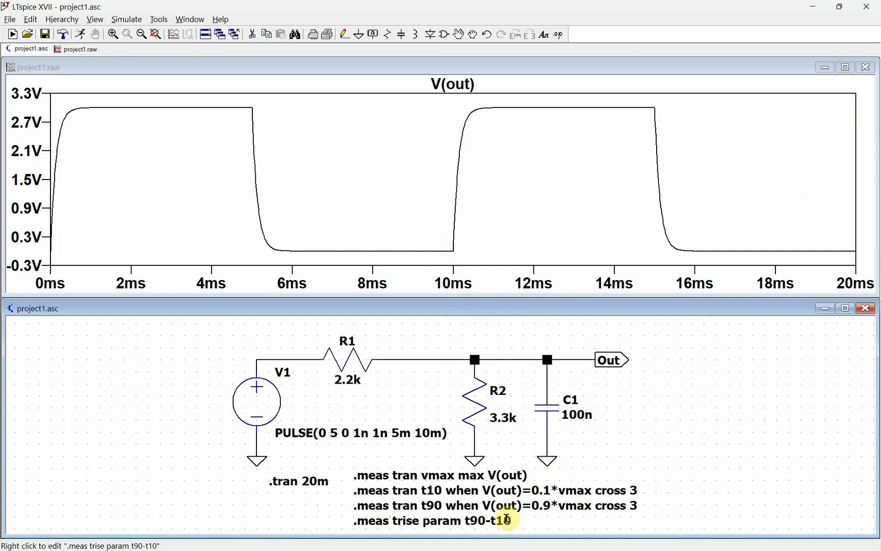
{"action": "mouse_move", "coordinate": [337, 365]}
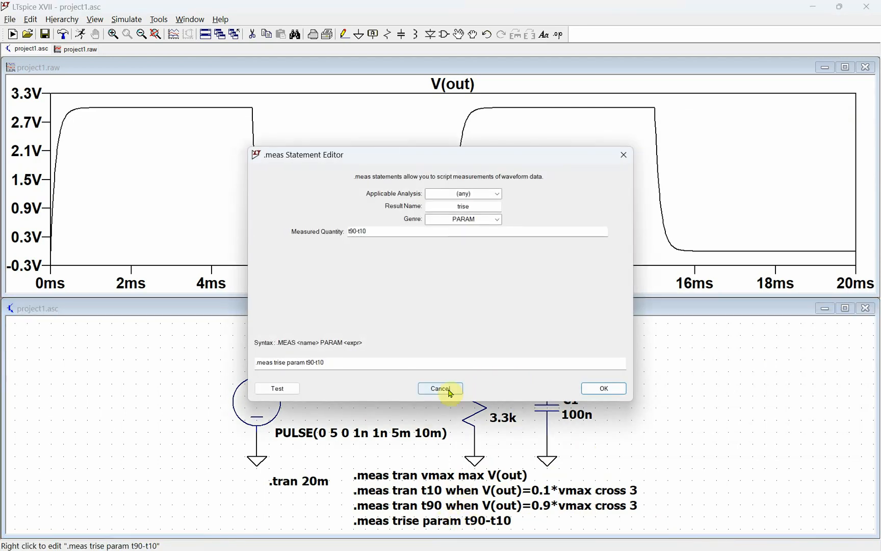
{"action": "left_click", "coordinate": [439, 389]}
{"action": "type", "text": ".meas"}
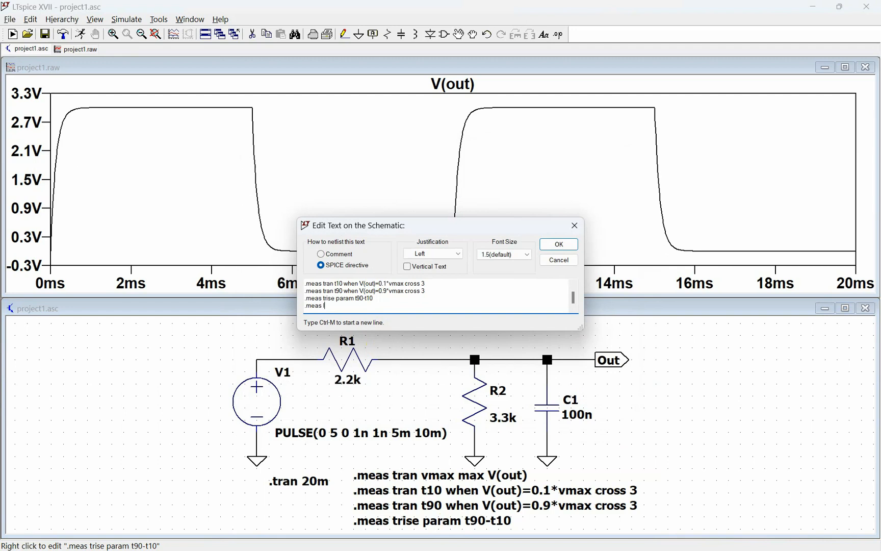
Add .meas tran I10 find I(R1) when V(out)=0.1*vmax cross 3 as a fifth directive
{"action": "type", "text": "l10"}
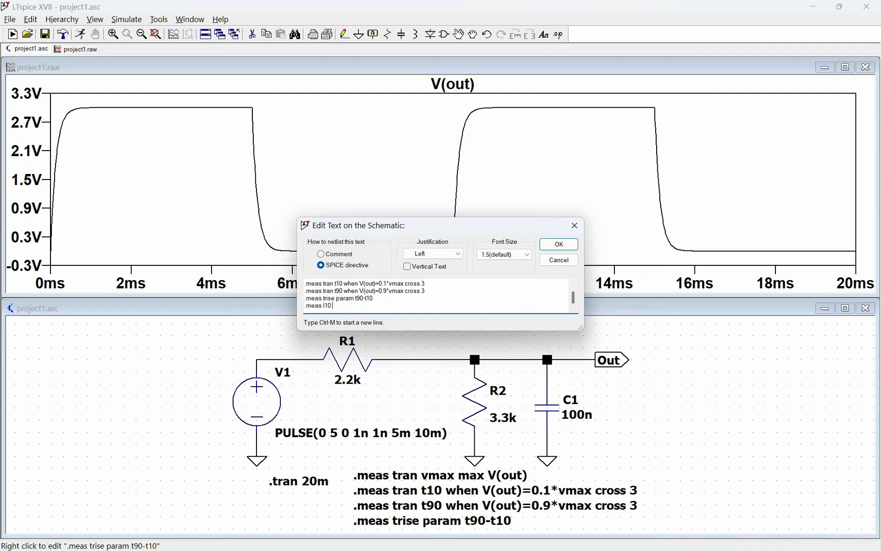
{"action": "type", "text": "find"}
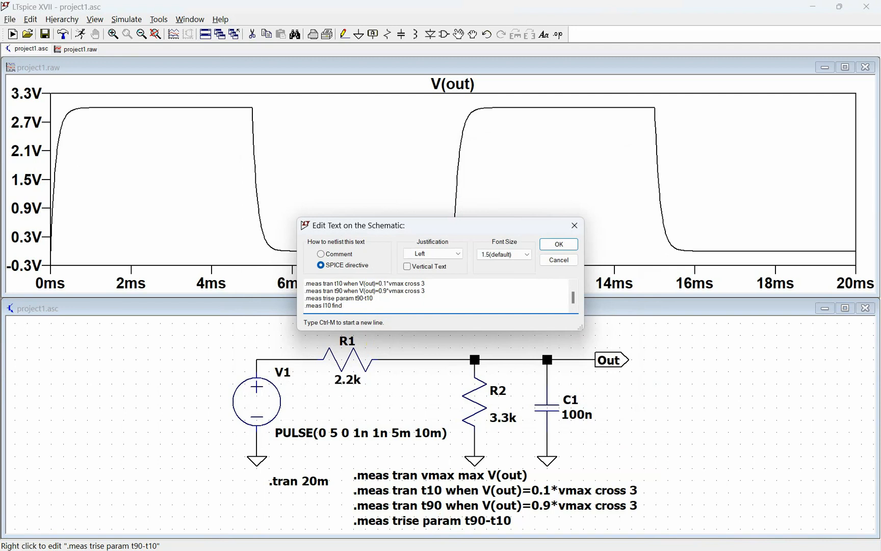
{"action": "type", "text": "I(R1"}
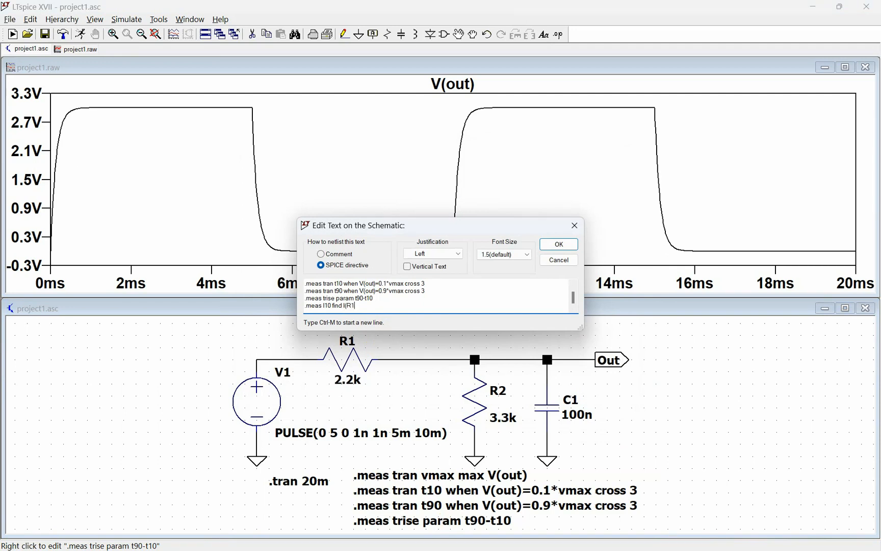
{"action": "type", "text": "wc"}
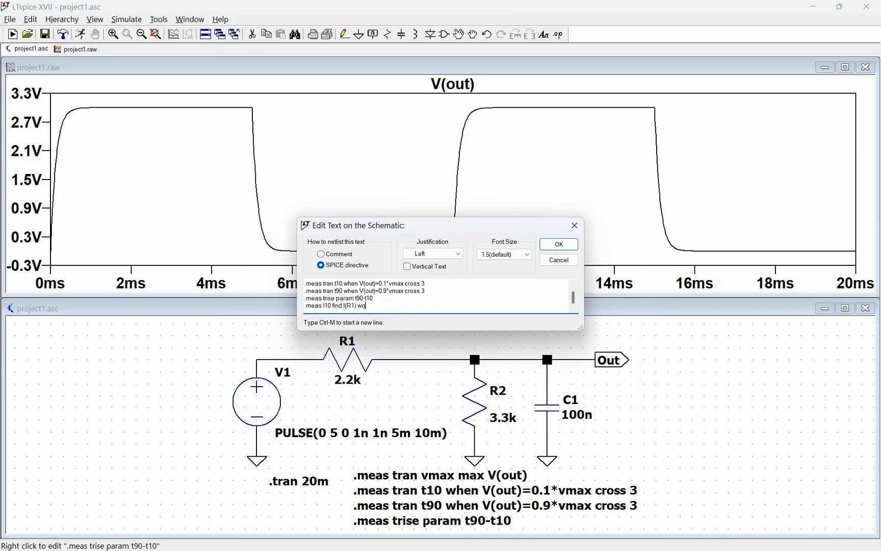
{"action": "type", "text": "hen V(out)=0.1*vmax cross 3"}
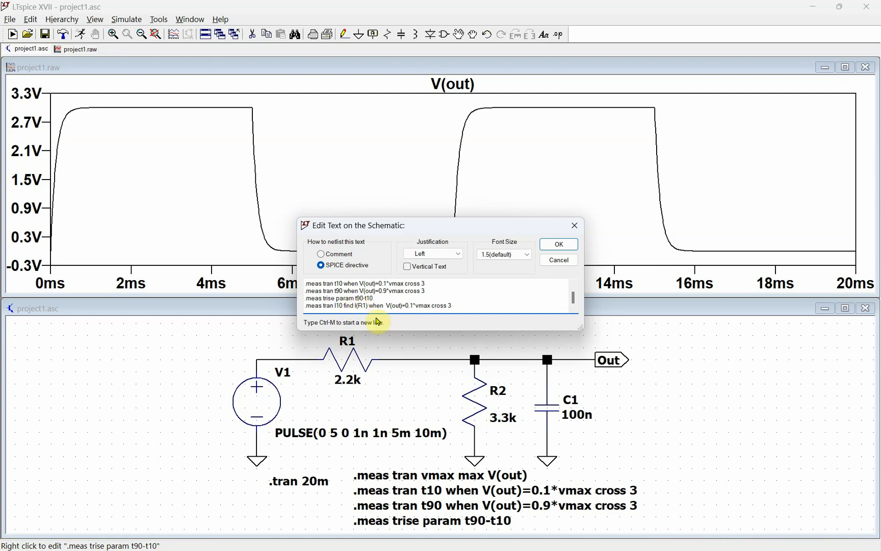
{"action": "left_click", "coordinate": [558, 244]}
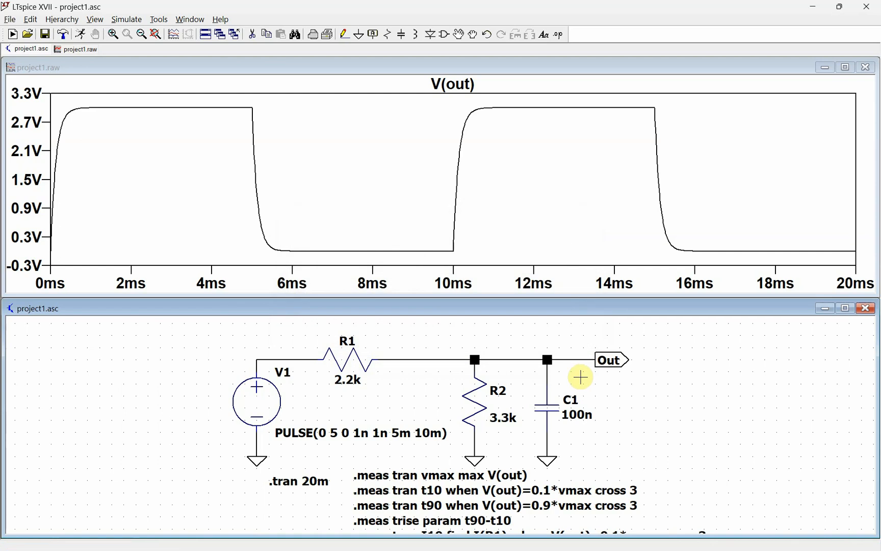
{"action": "mouse_move", "coordinate": [273, 235]}
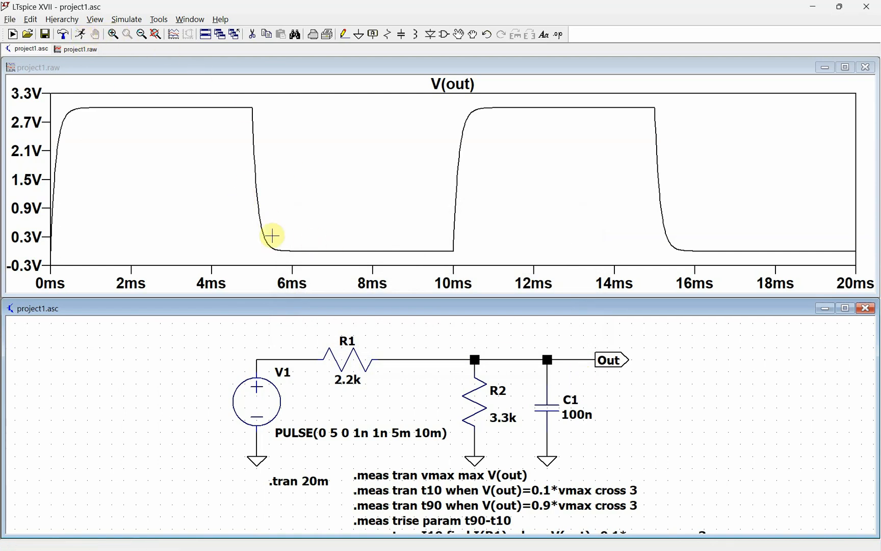